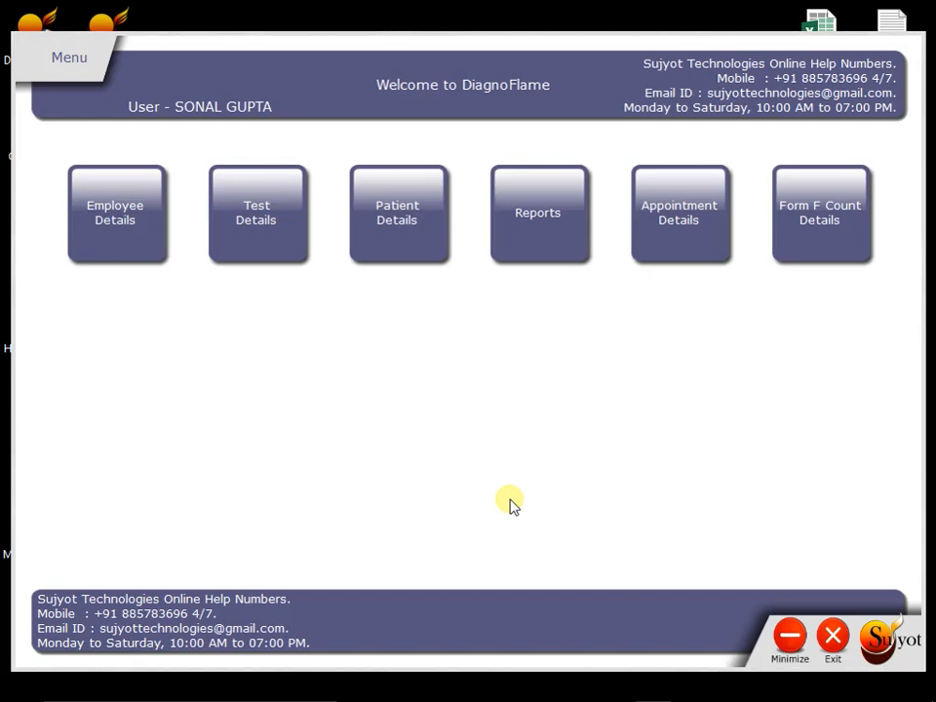
{"action": "mouse_move", "coordinate": [119, 217]}
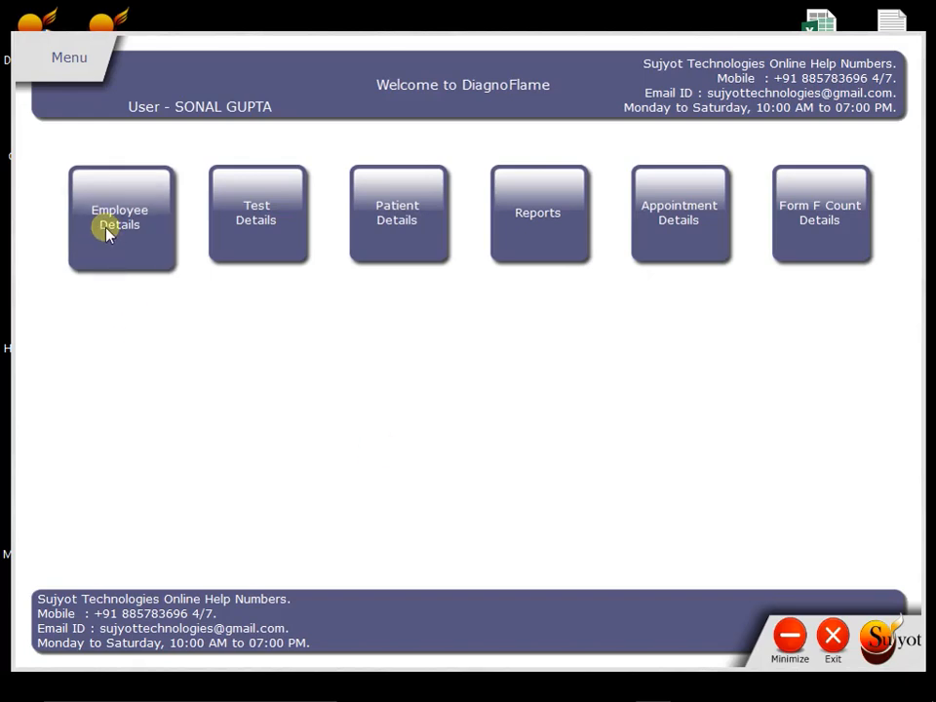
{"action": "mouse_move", "coordinate": [262, 224]}
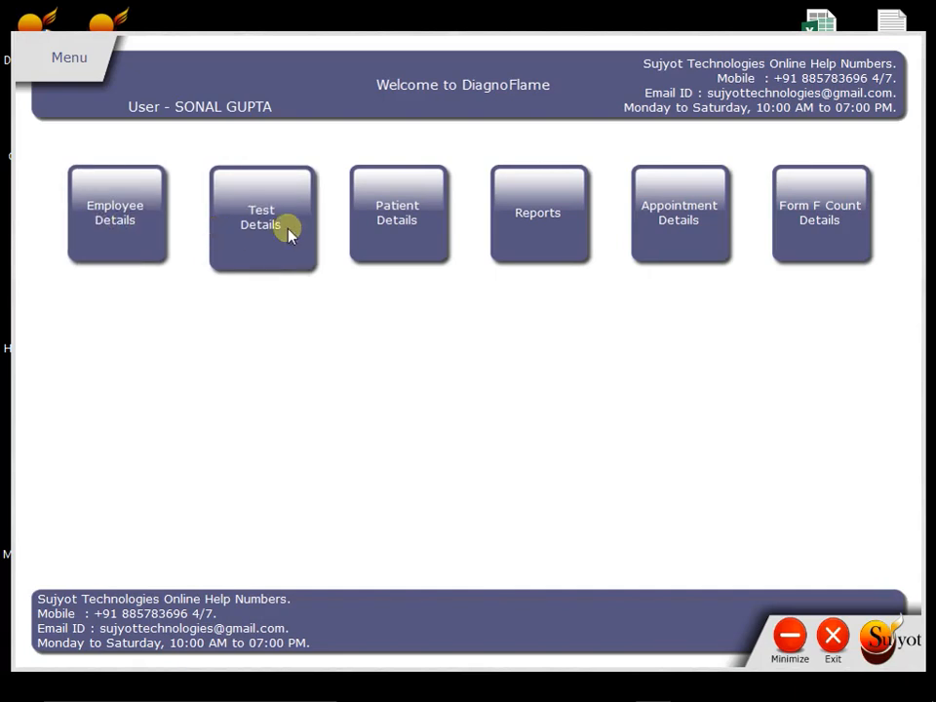
{"action": "mouse_move", "coordinate": [873, 225]}
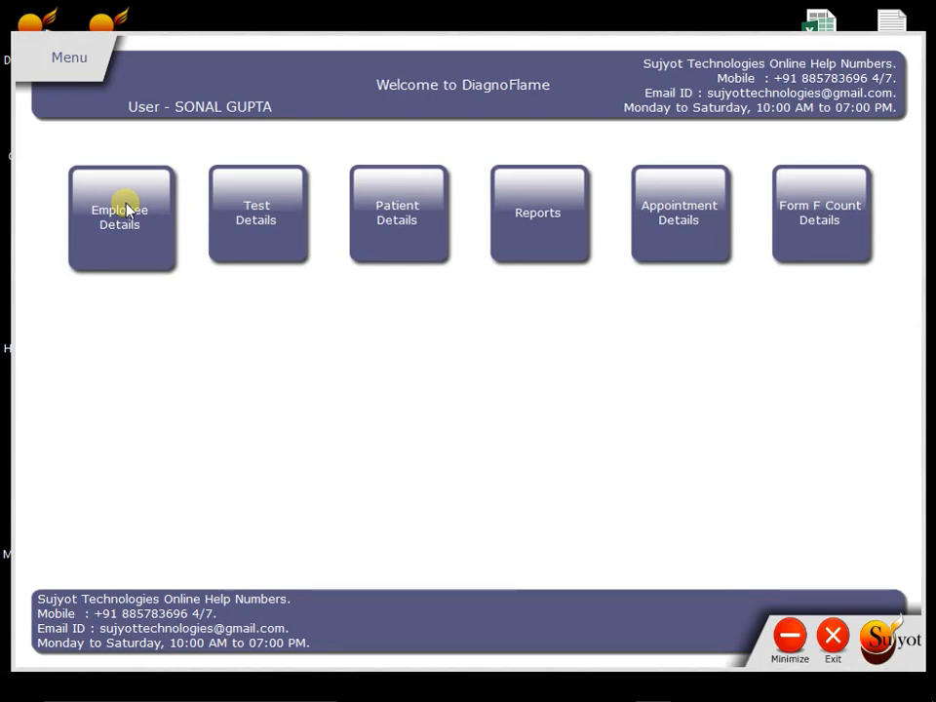
{"action": "left_click", "coordinate": [119, 216]}
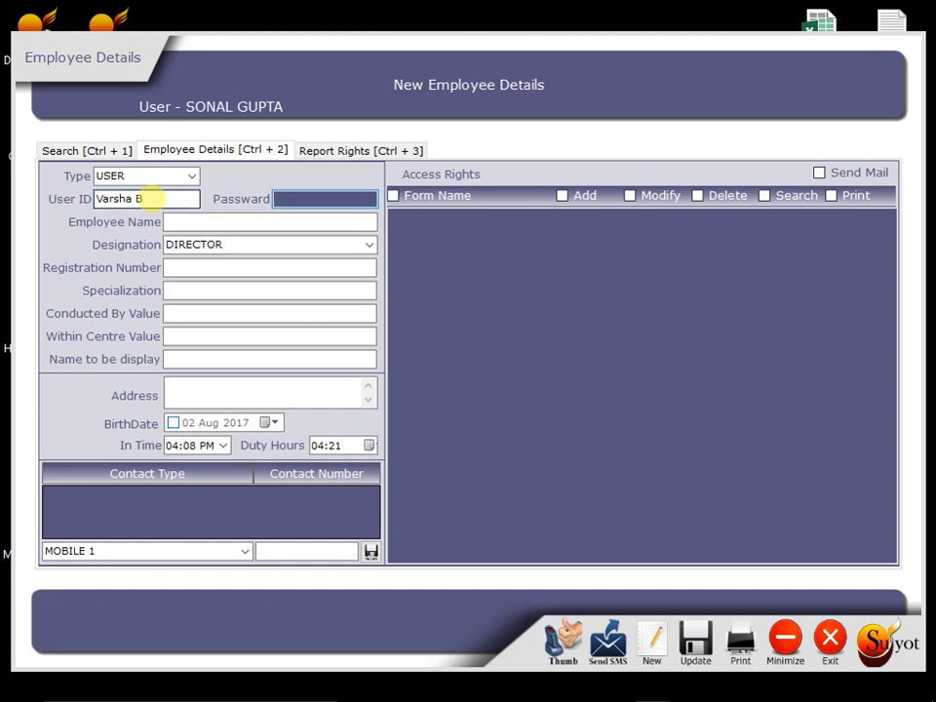
{"action": "type", "text": "••"}
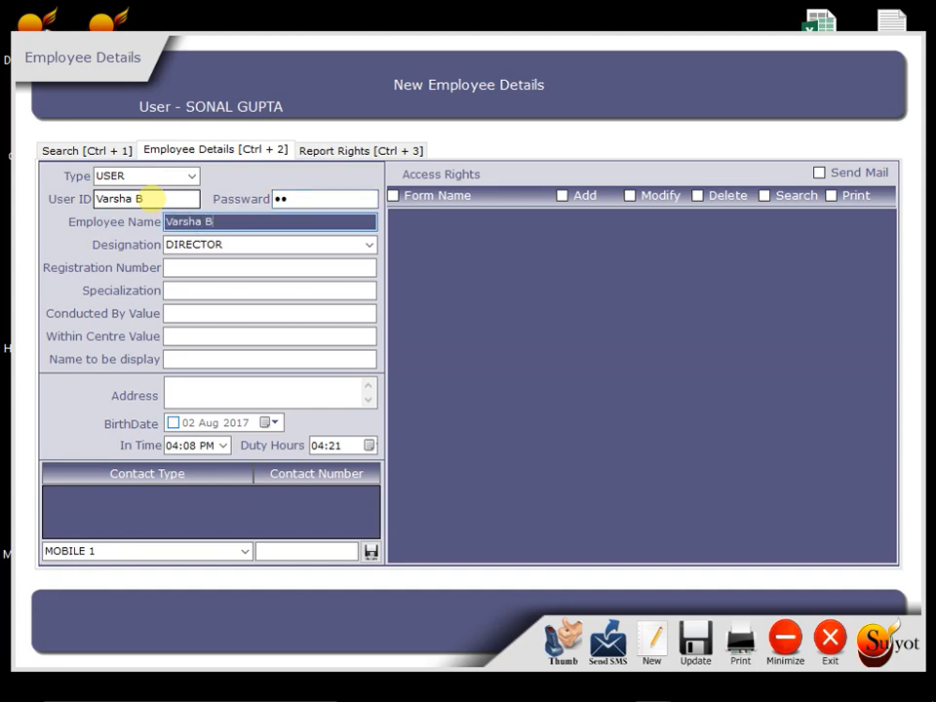
{"action": "left_click", "coordinate": [695, 641]}
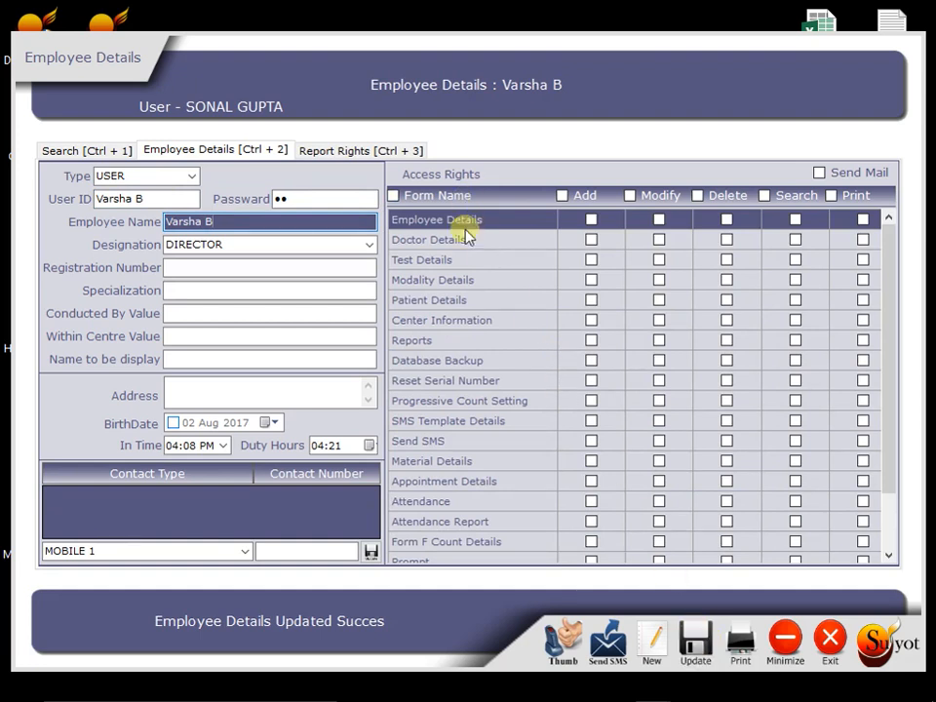
{"action": "mouse_move", "coordinate": [467, 557]}
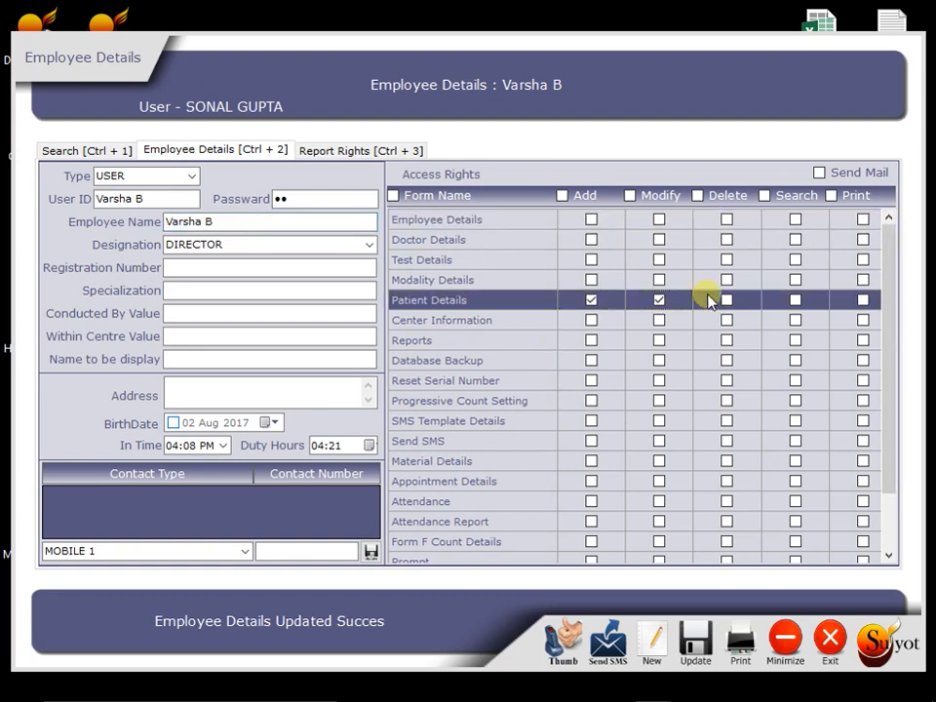
{"action": "left_click", "coordinate": [796, 301]}
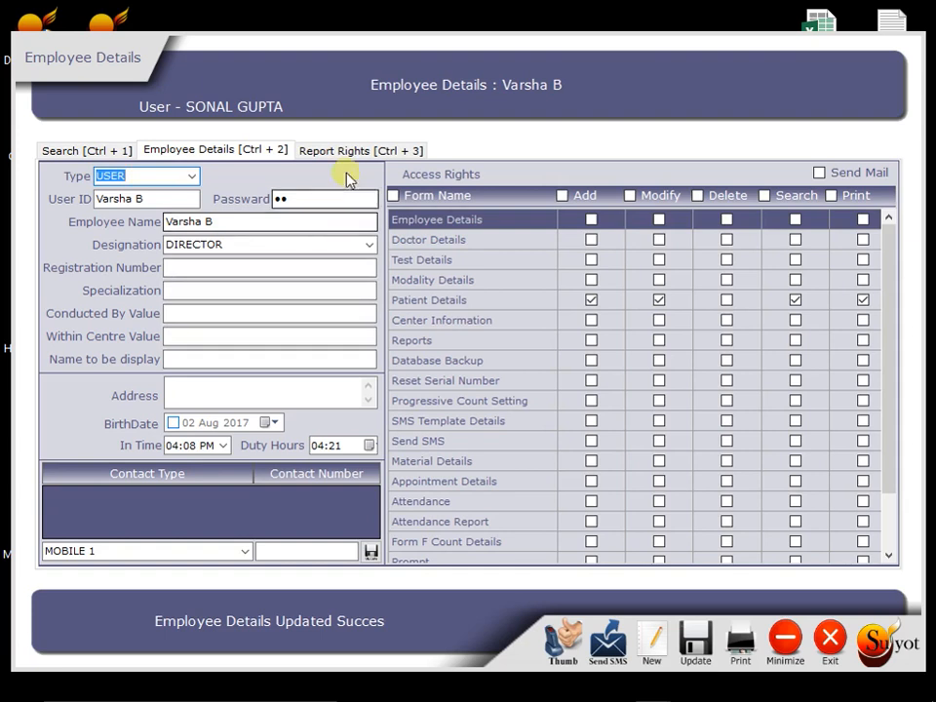
{"action": "left_click", "coordinate": [361, 150]}
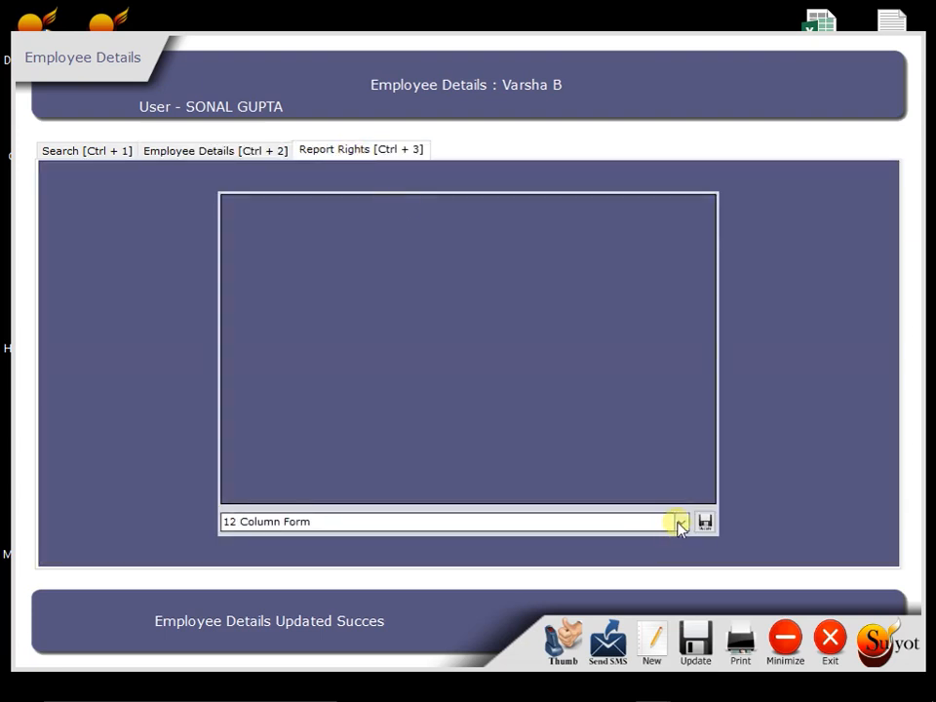
{"action": "left_click", "coordinate": [679, 523]}
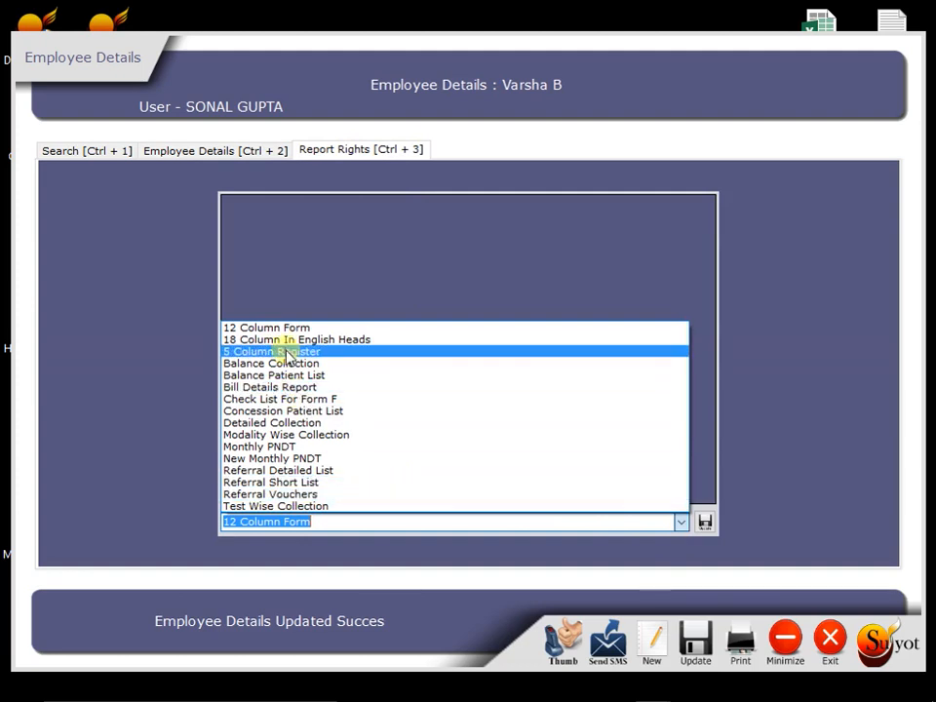
{"action": "left_click", "coordinate": [272, 351]}
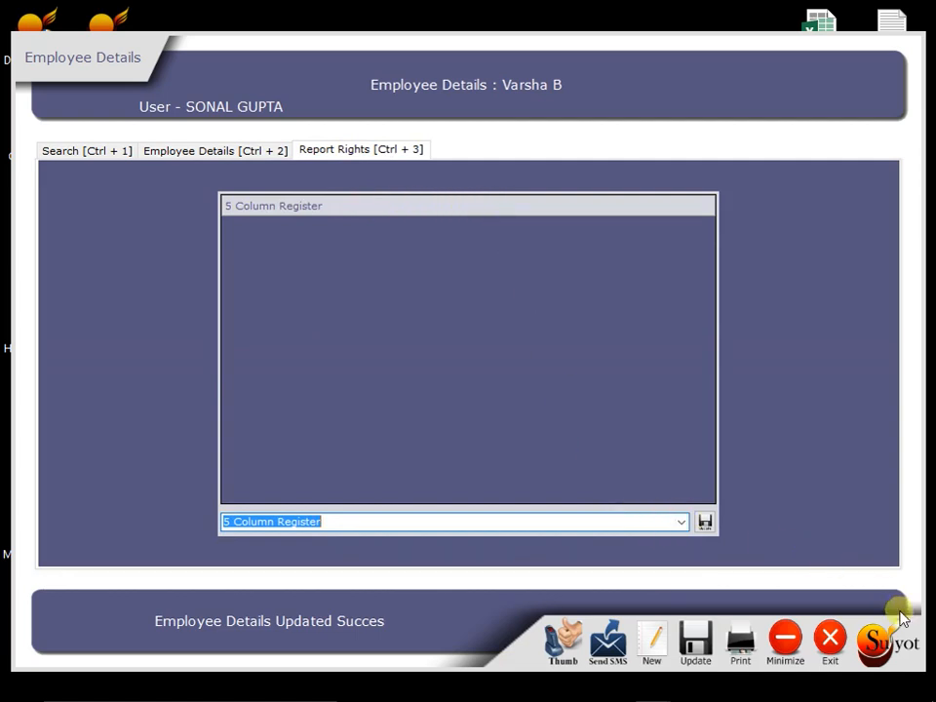
{"action": "left_click", "coordinate": [831, 640]}
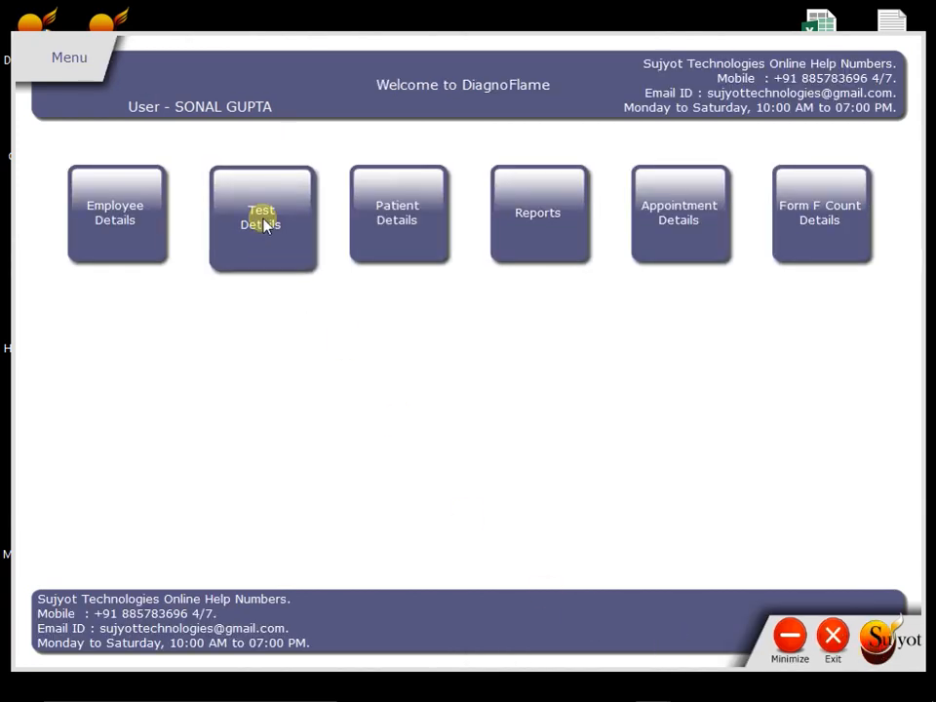
{"action": "left_click", "coordinate": [262, 212]}
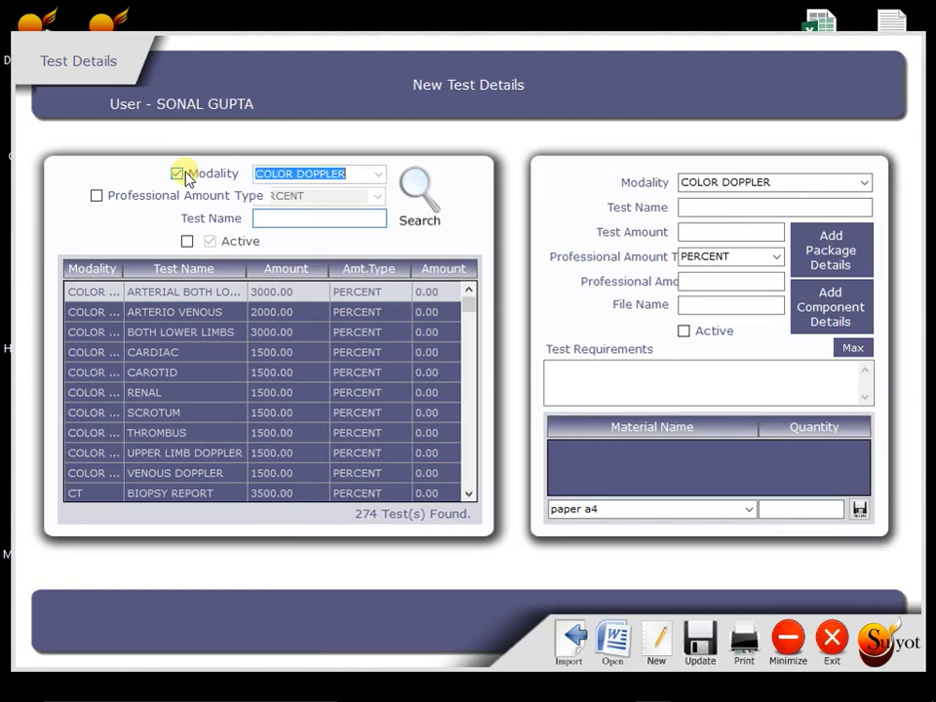
{"action": "left_click", "coordinate": [378, 174]}
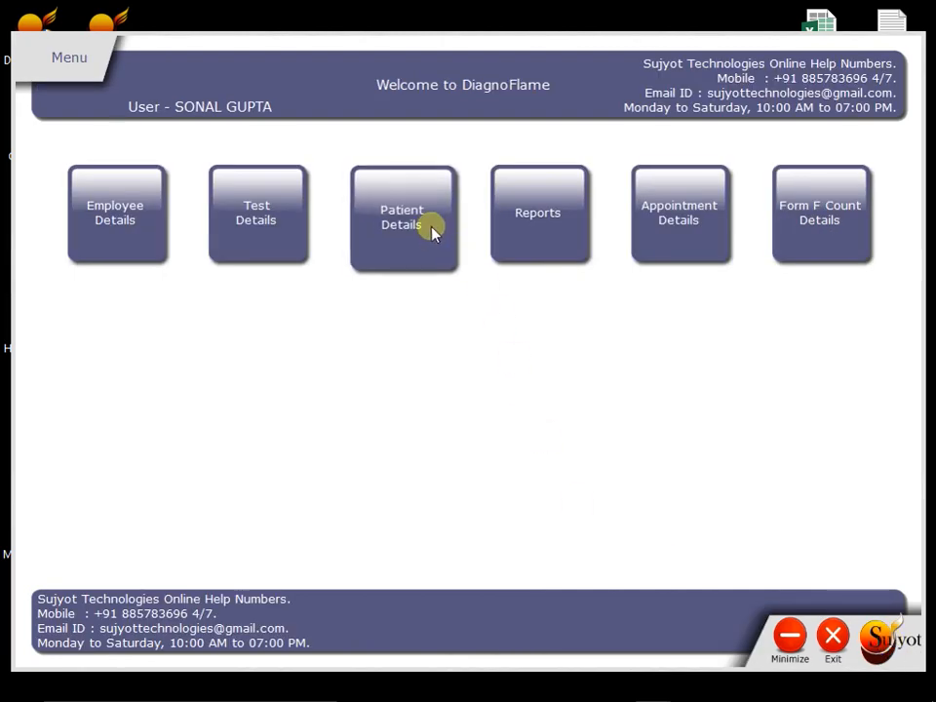
{"action": "mouse_move", "coordinate": [160, 191]}
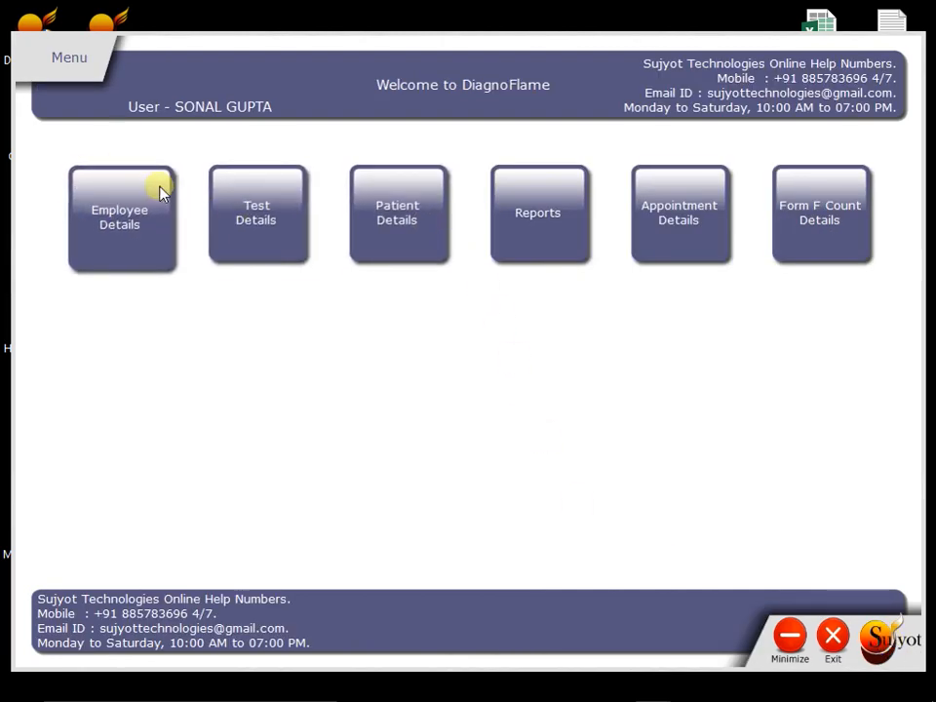
{"action": "mouse_move", "coordinate": [261, 211]}
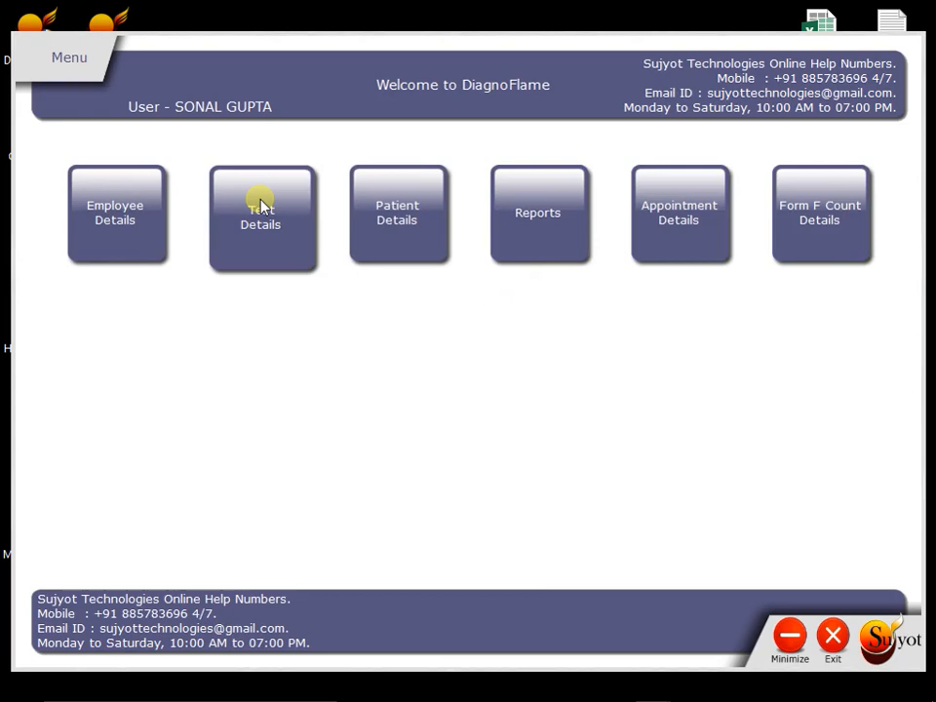
{"action": "mouse_move", "coordinate": [402, 218]}
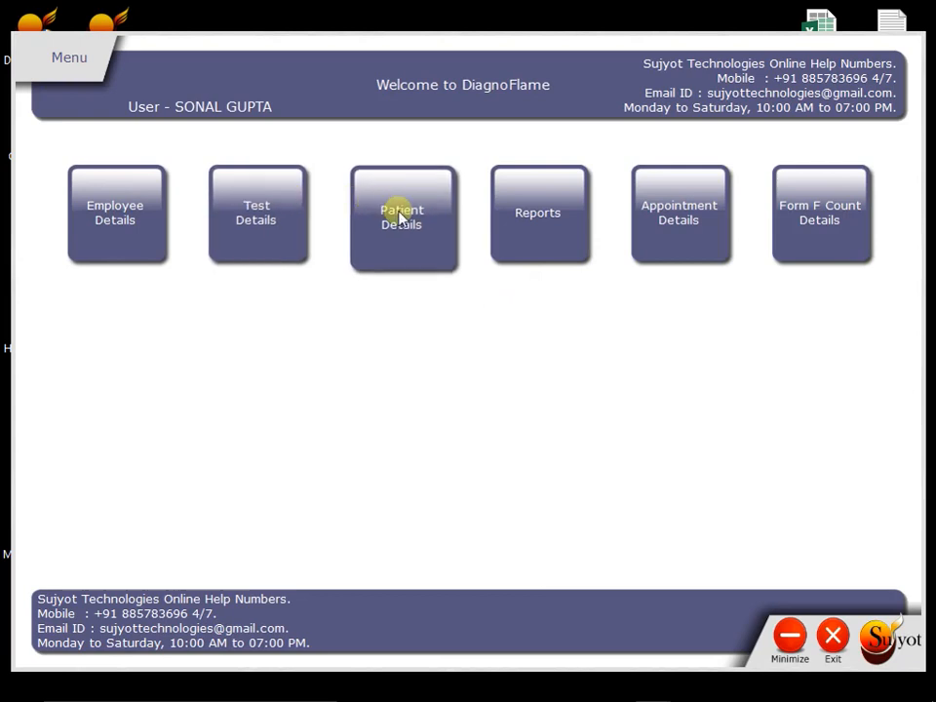
- Visit the PNDT-filtered patient search, then start a blank new patient entry
{"action": "left_click", "coordinate": [401, 218]}
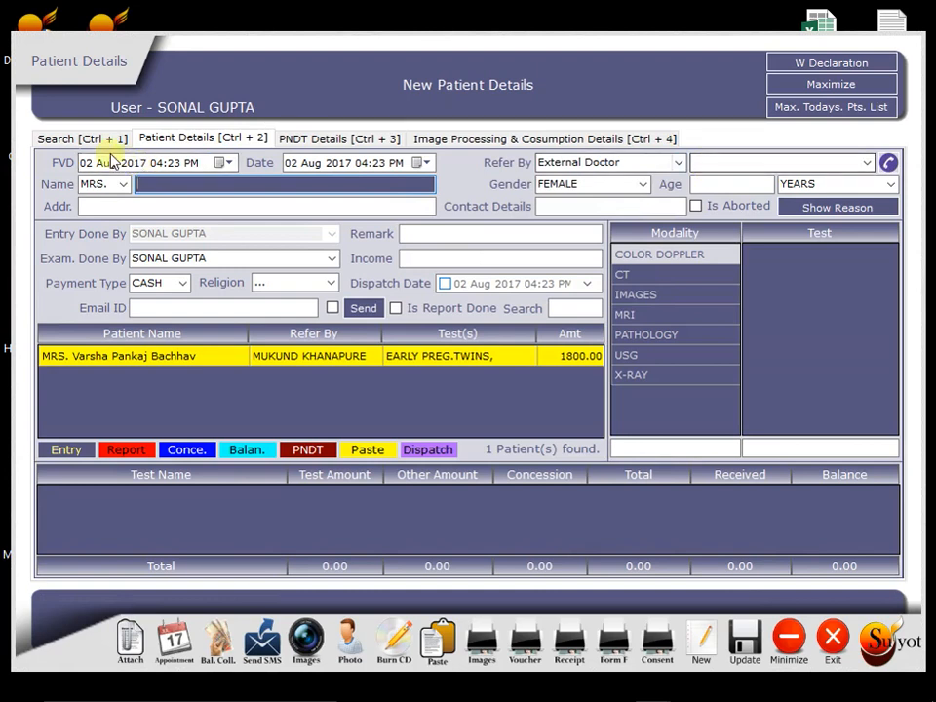
{"action": "left_click", "coordinate": [68, 137]}
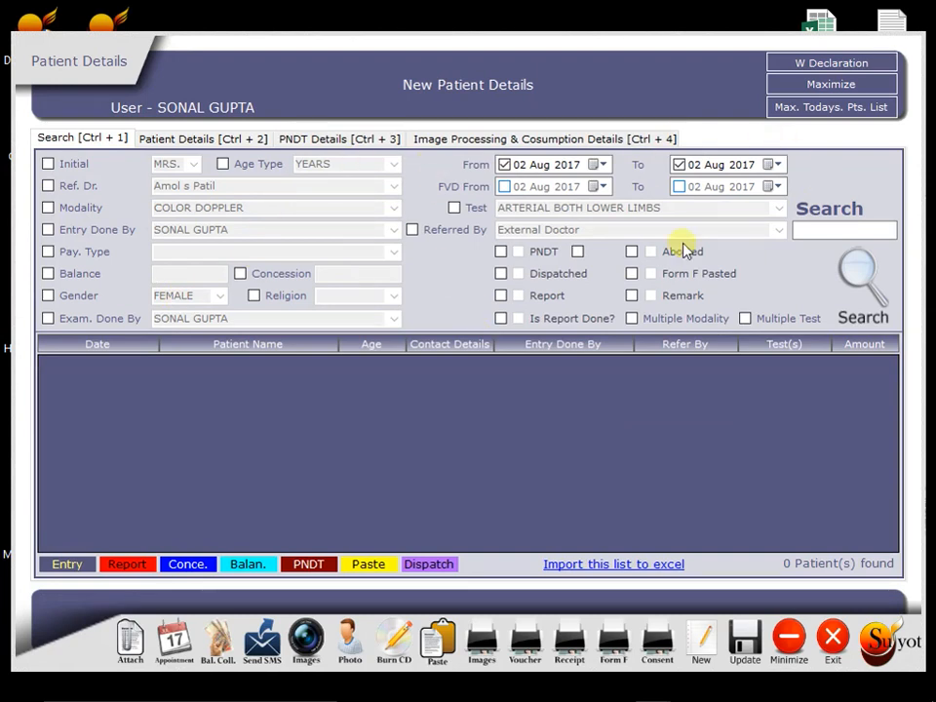
{"action": "left_click", "coordinate": [501, 250]}
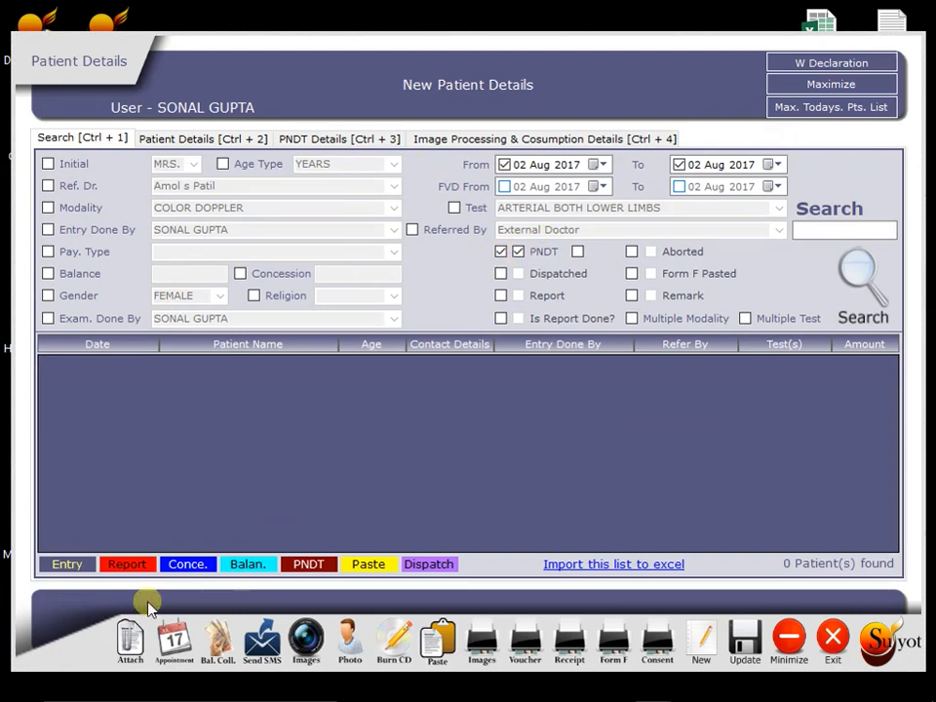
{"action": "mouse_move", "coordinate": [835, 640]}
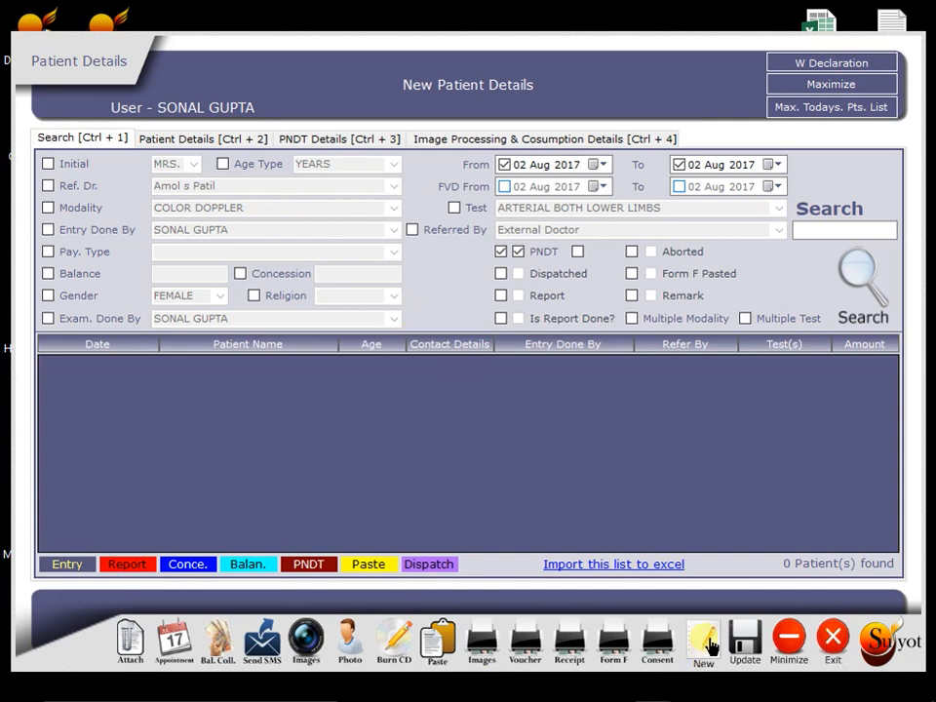
{"action": "left_click", "coordinate": [702, 640]}
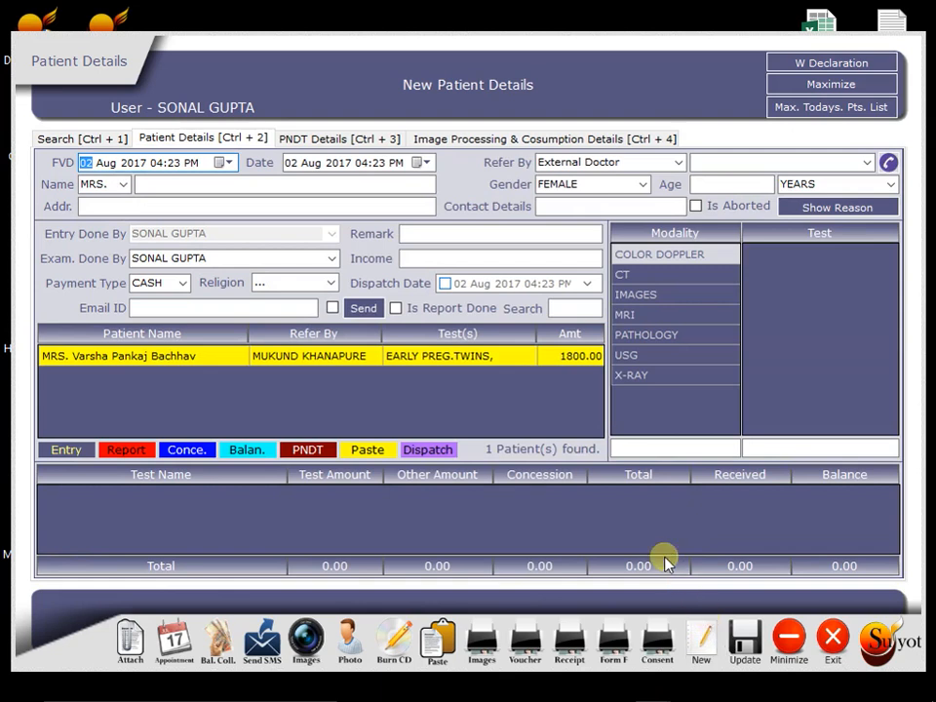
{"action": "mouse_move", "coordinate": [215, 365]}
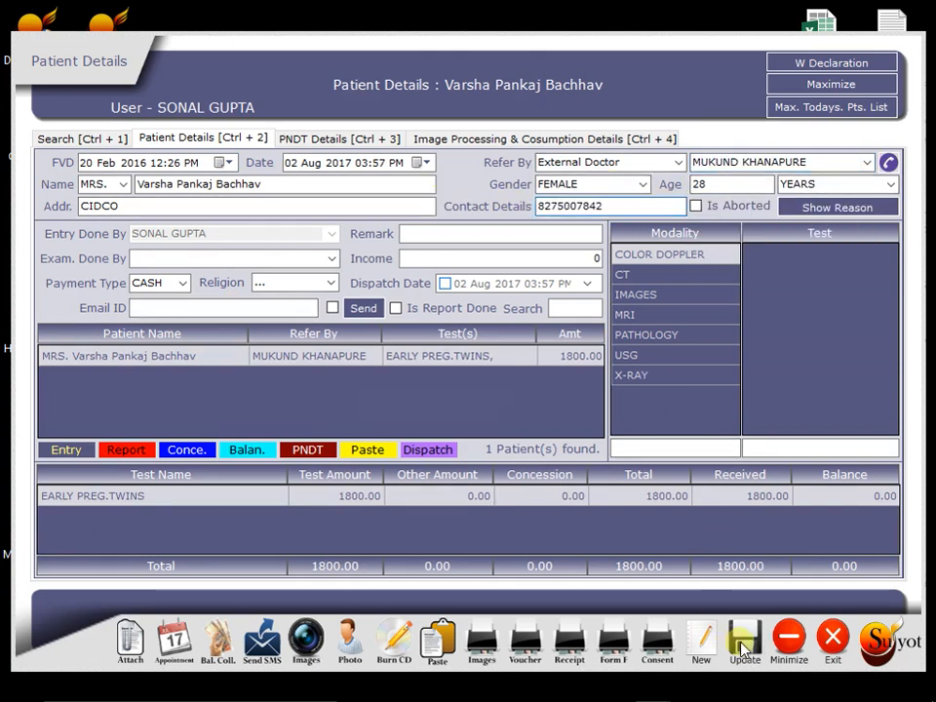
{"action": "left_click", "coordinate": [140, 355]}
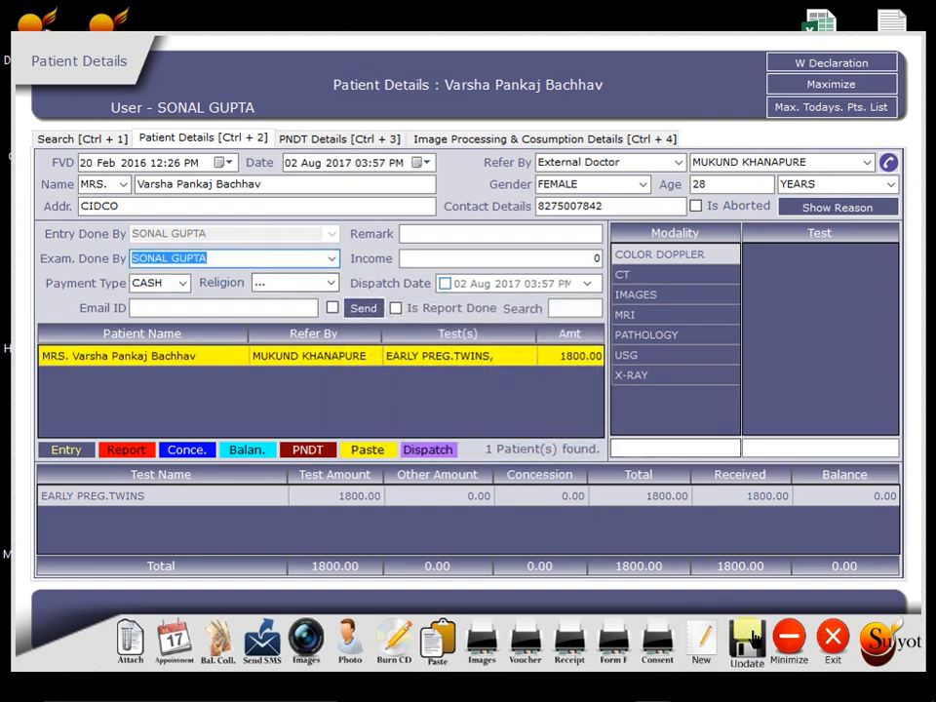
{"action": "left_click", "coordinate": [745, 644]}
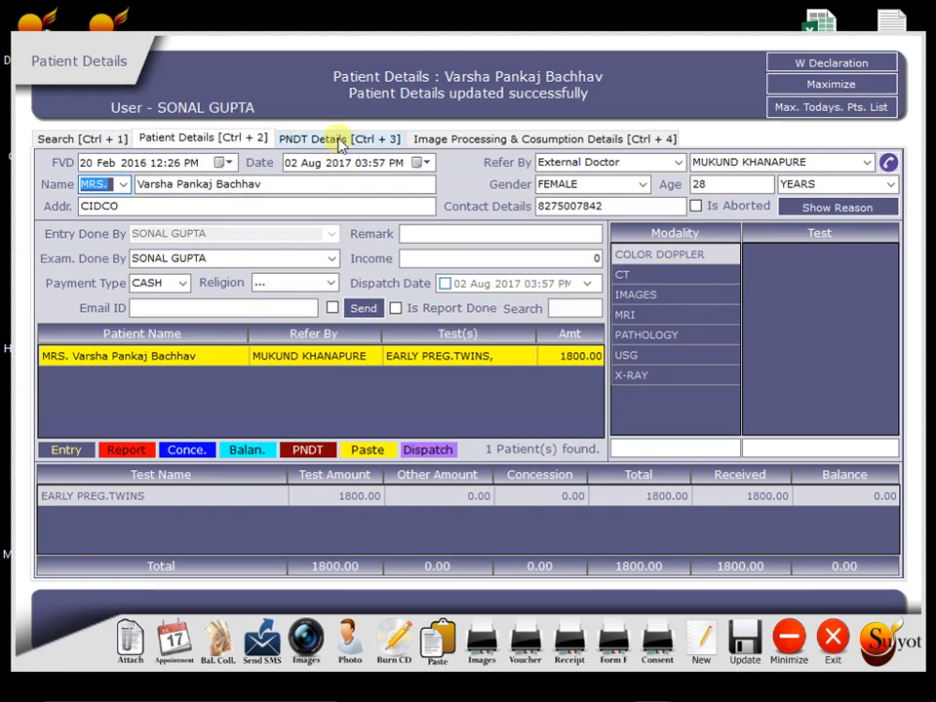
- On the PNDT form, close the children details popup and set the last menstrual period date
{"action": "left_click", "coordinate": [340, 138]}
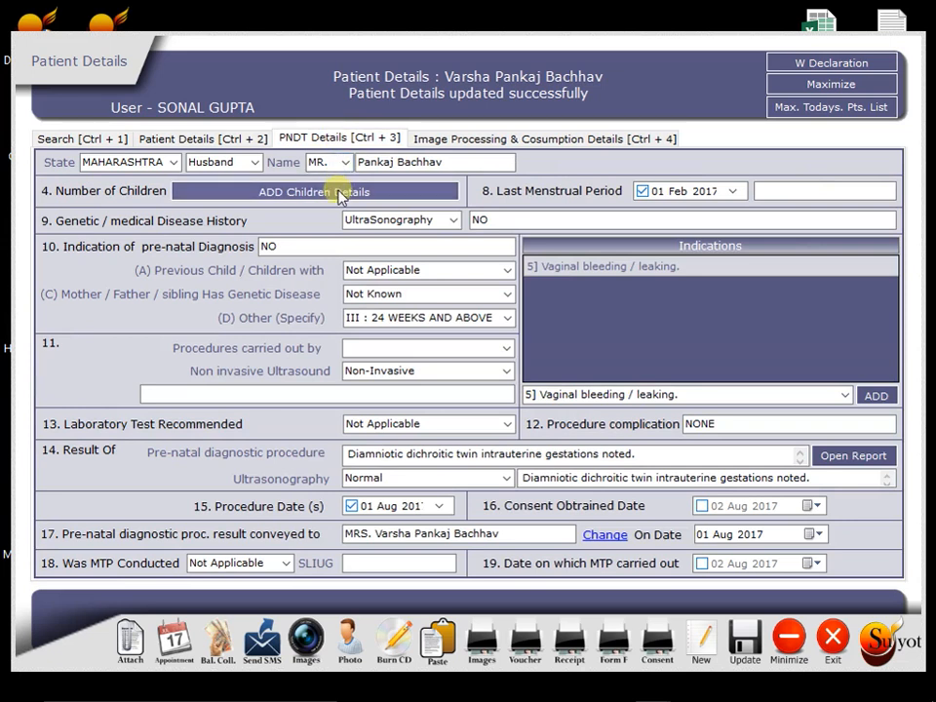
{"action": "left_click", "coordinate": [312, 191]}
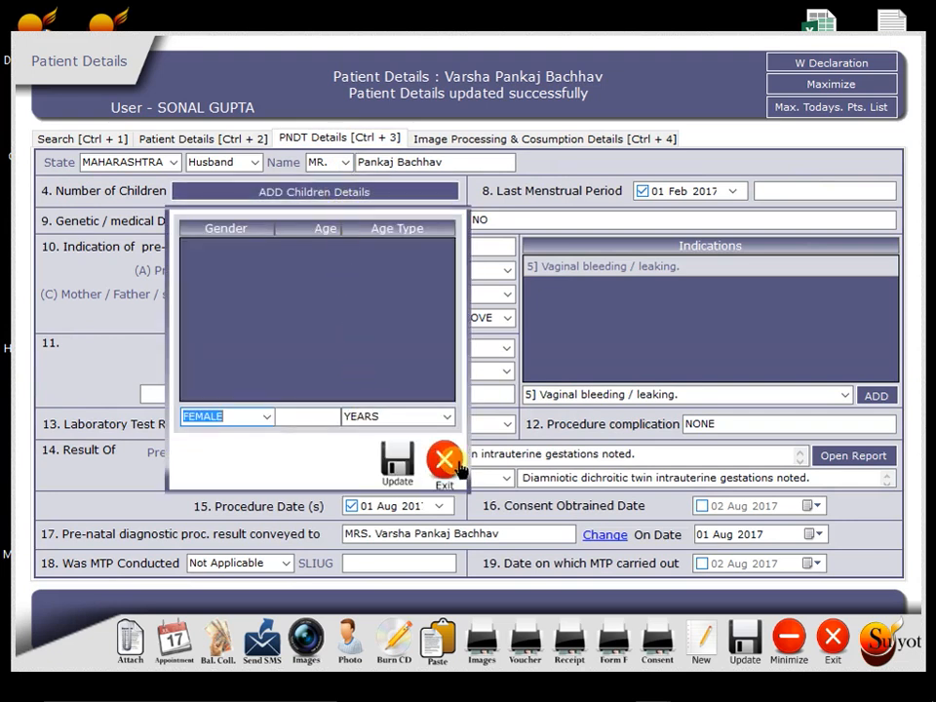
{"action": "left_click", "coordinate": [444, 464]}
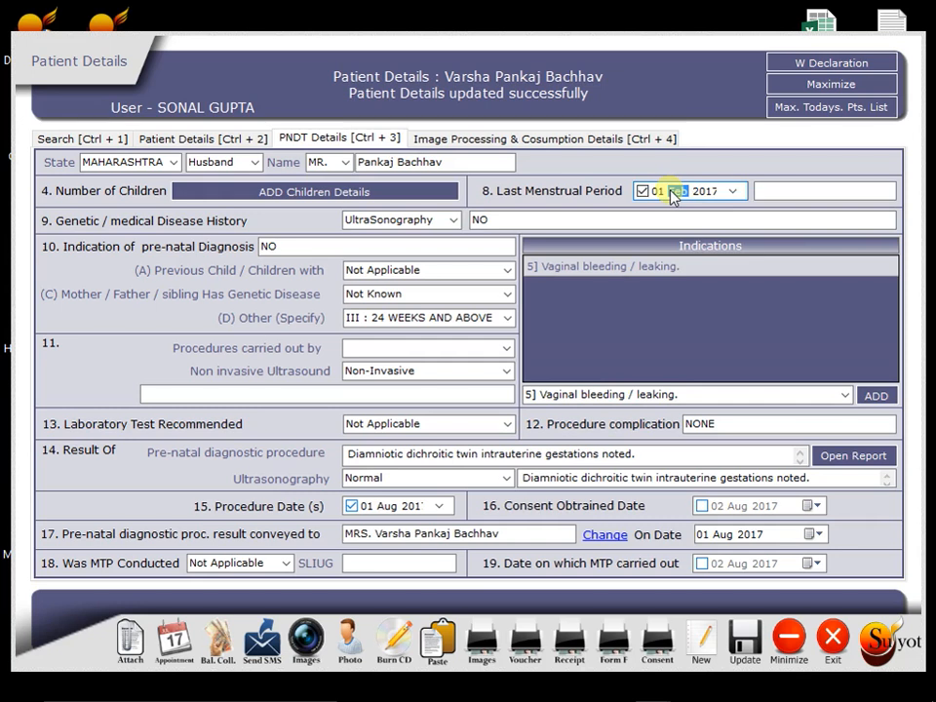
{"action": "left_click", "coordinate": [683, 191]}
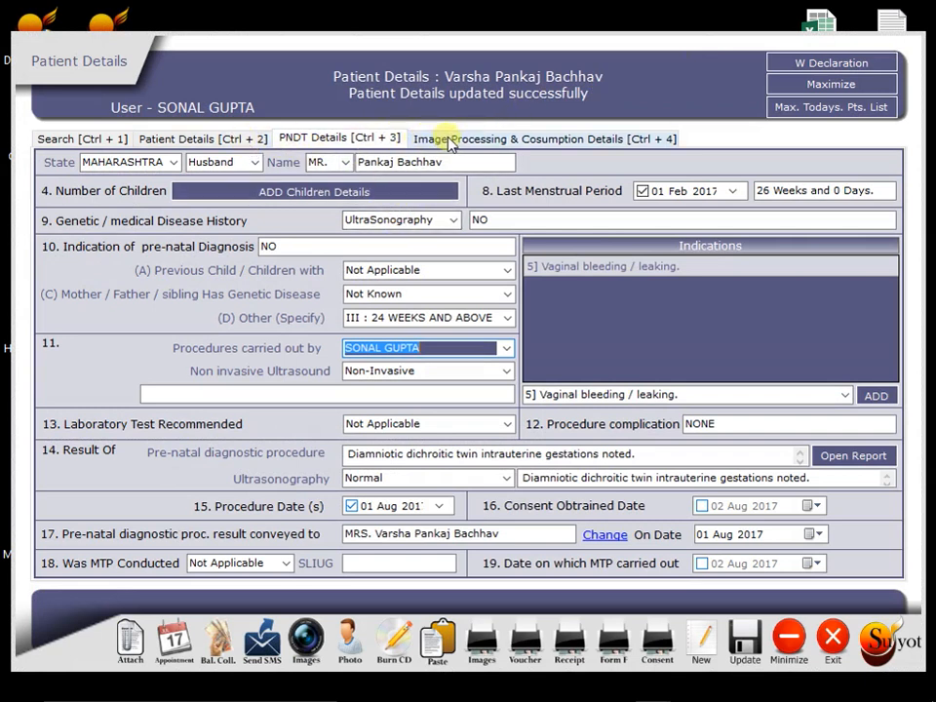
- Show the Image Processing tab with the patient's 10 captured ultrasound images
{"action": "left_click", "coordinate": [545, 137]}
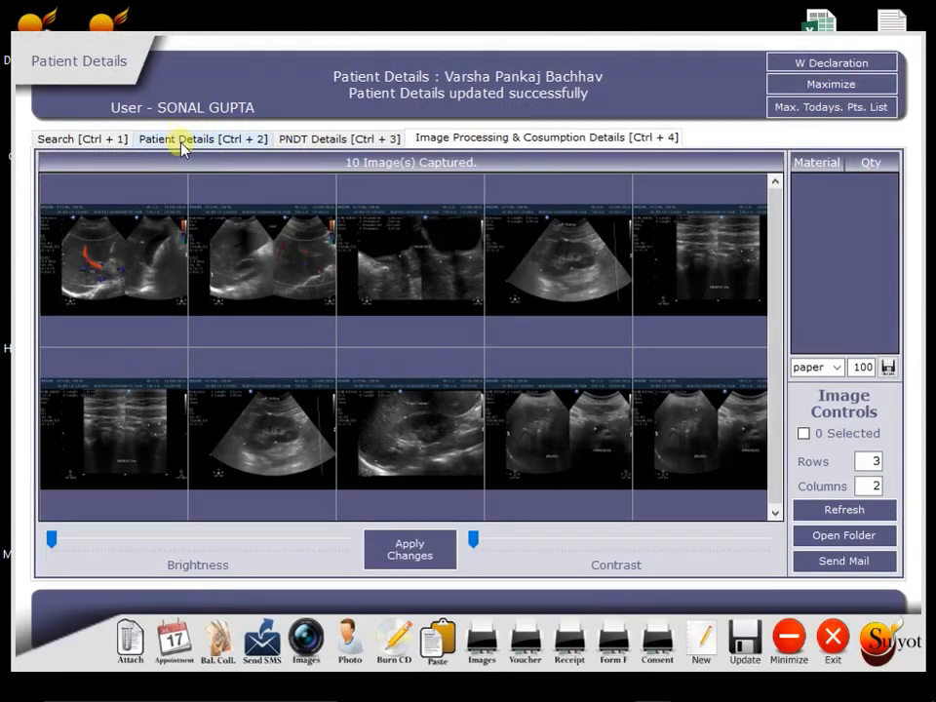
- Add the USG EARLY test to the patient, filtering the test list with 'EA'
{"action": "left_click", "coordinate": [203, 136]}
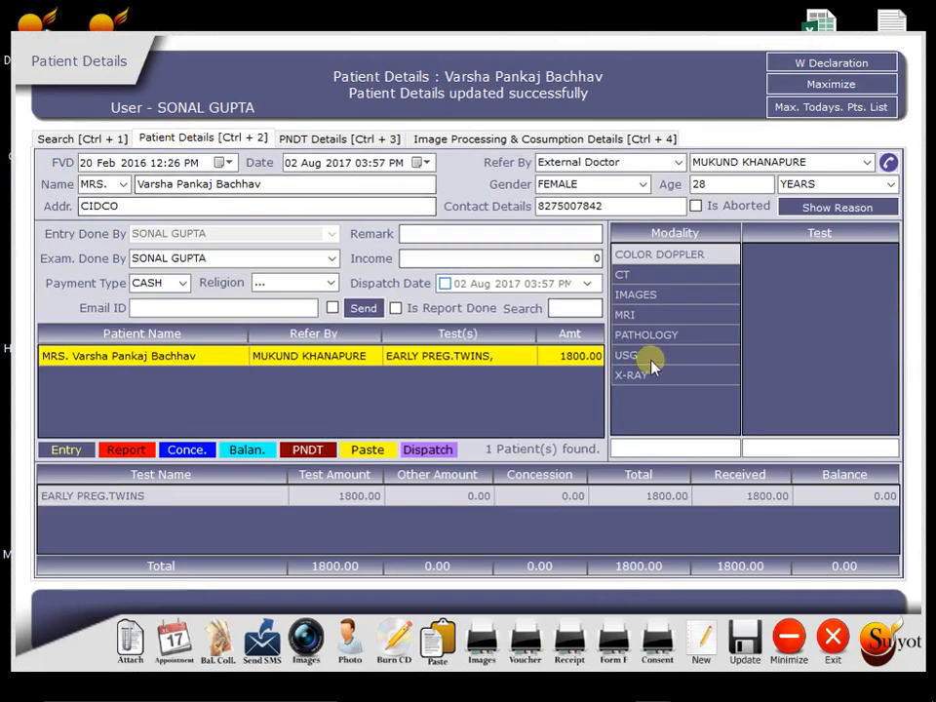
{"action": "left_click", "coordinate": [626, 355]}
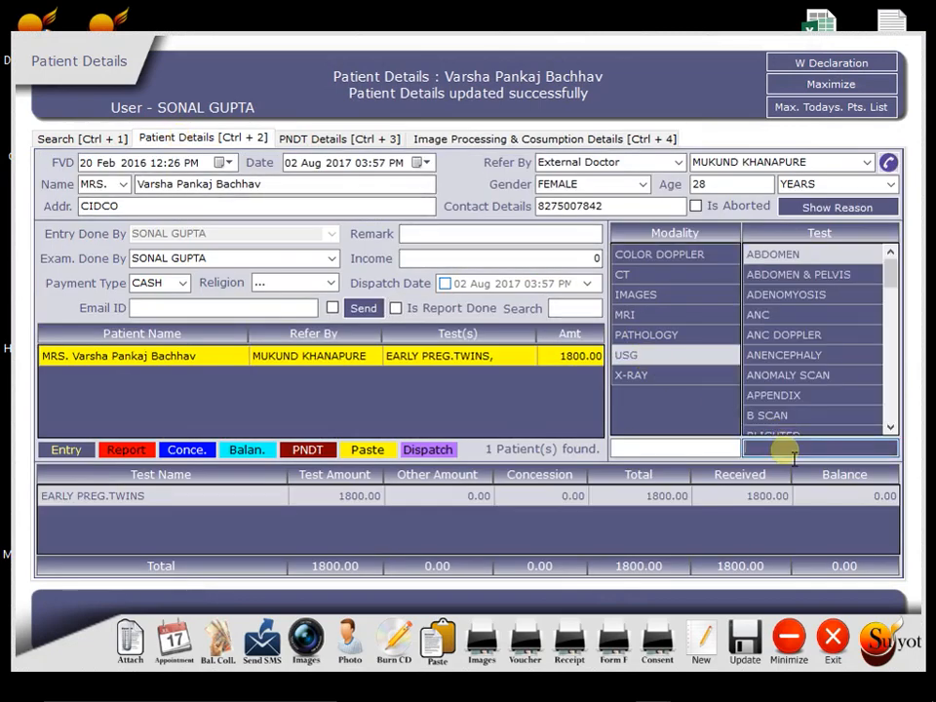
{"action": "type", "text": "EA"}
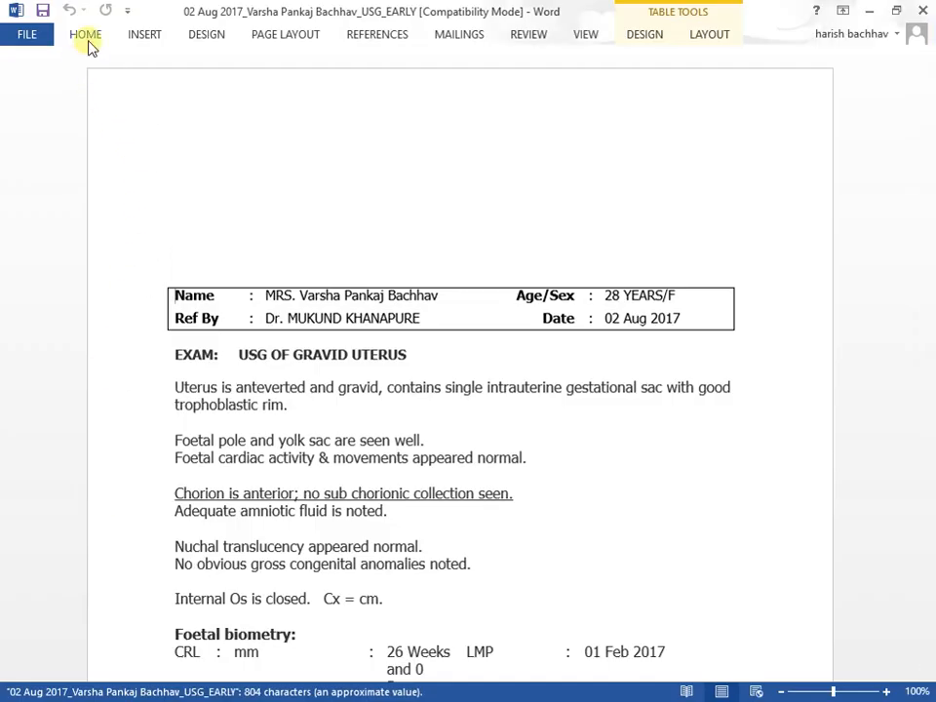
- Show Word's HOME ribbon over the gravid uterus ultrasound report
{"action": "left_click", "coordinate": [86, 35]}
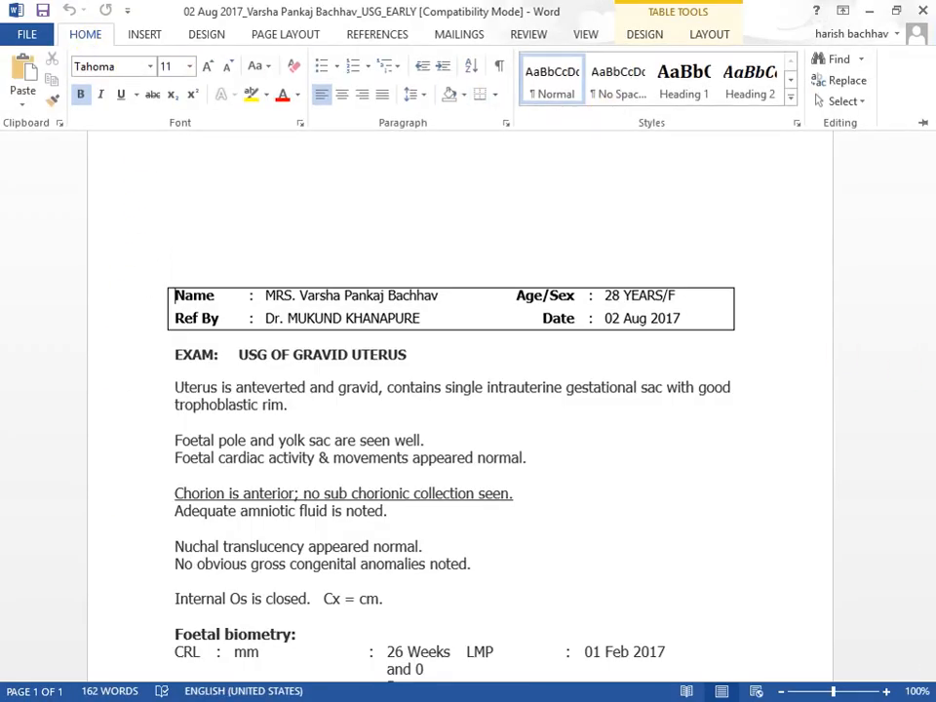
{"action": "mouse_move", "coordinate": [915, 359]}
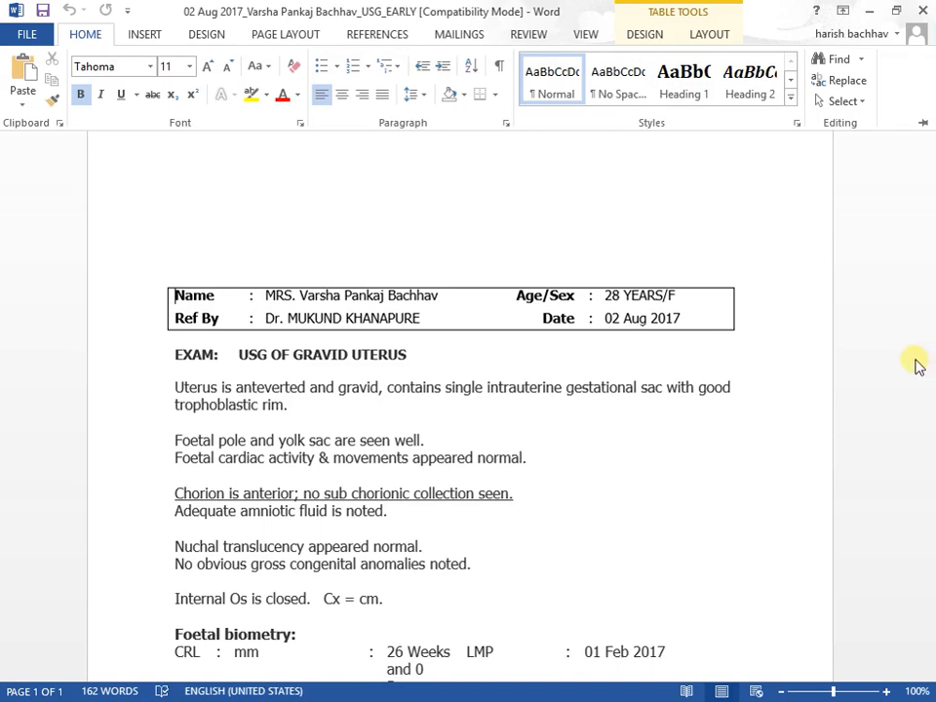
{"action": "mouse_move", "coordinate": [692, 492]}
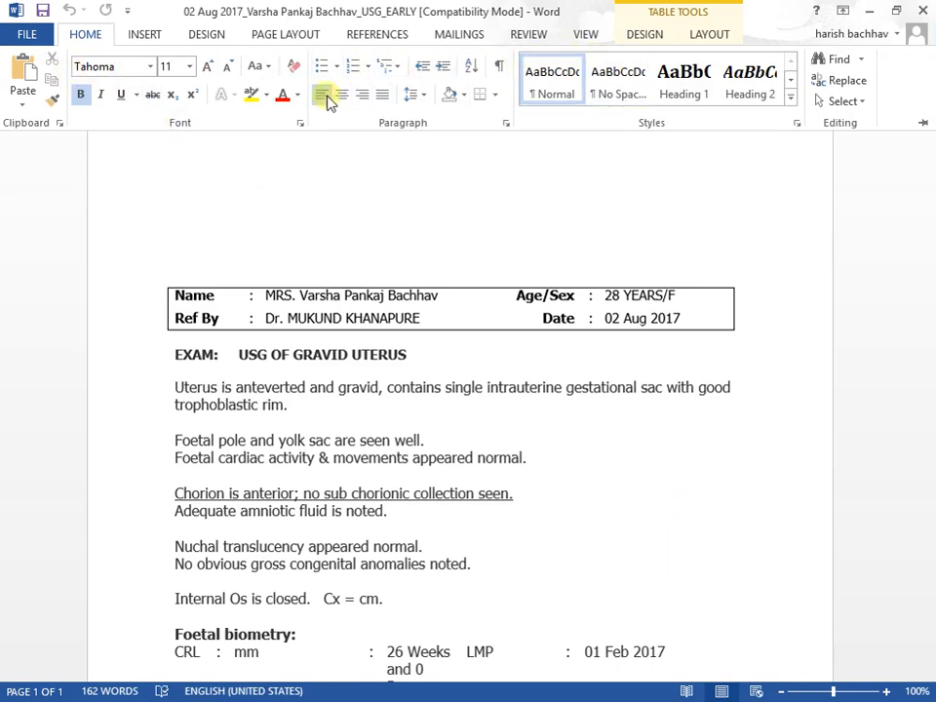
{"action": "mouse_move", "coordinate": [441, 88]}
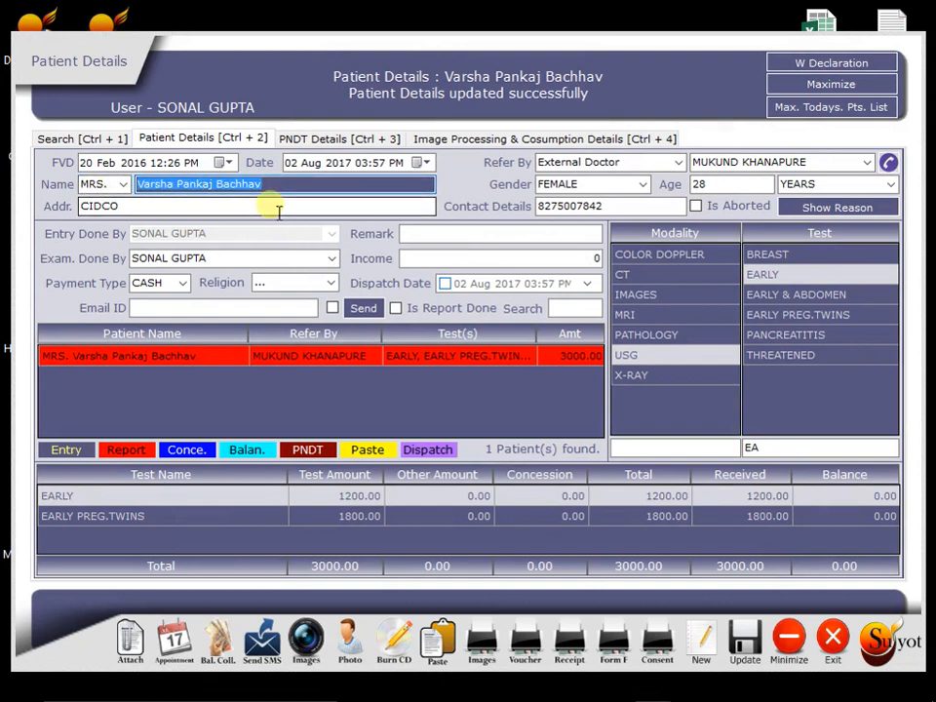
- Print the patient's test receipt, confirming the print prompt with Yes
{"action": "left_click", "coordinate": [258, 206]}
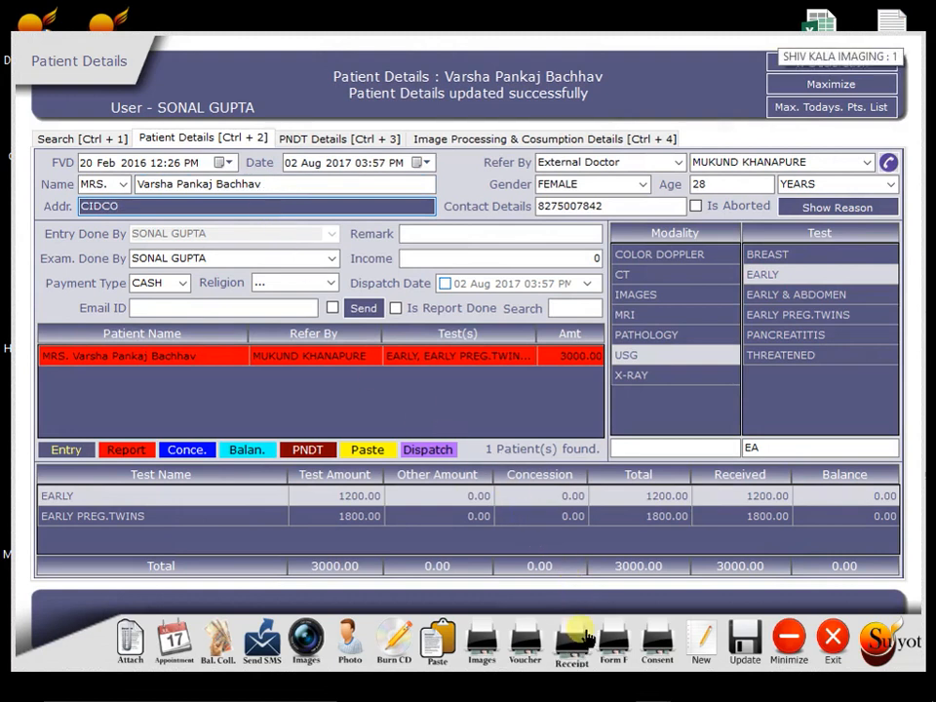
{"action": "left_click", "coordinate": [569, 644]}
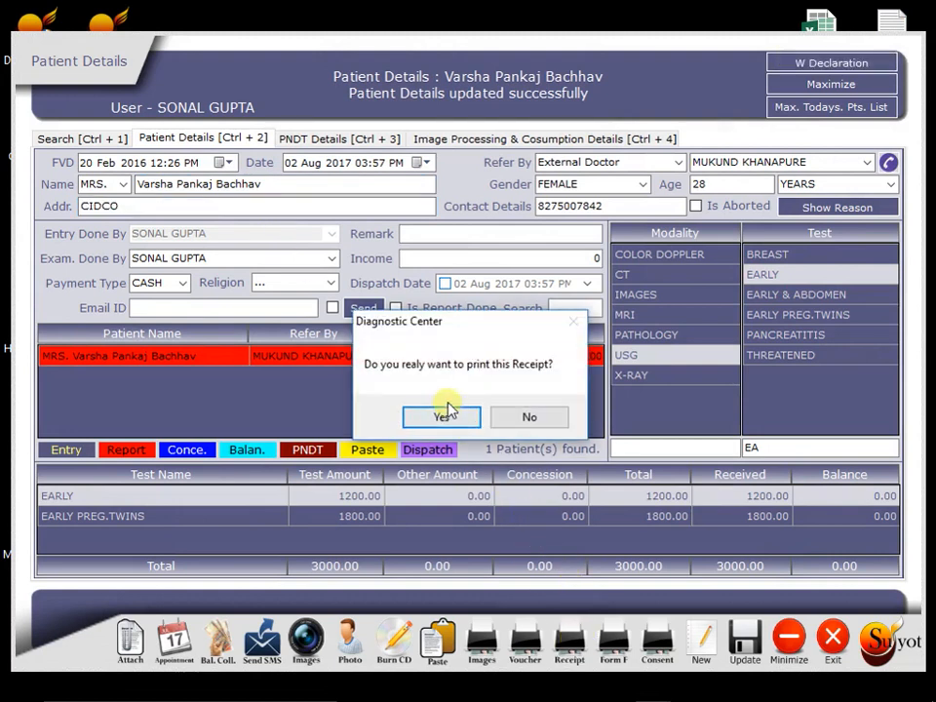
{"action": "left_click", "coordinate": [441, 417]}
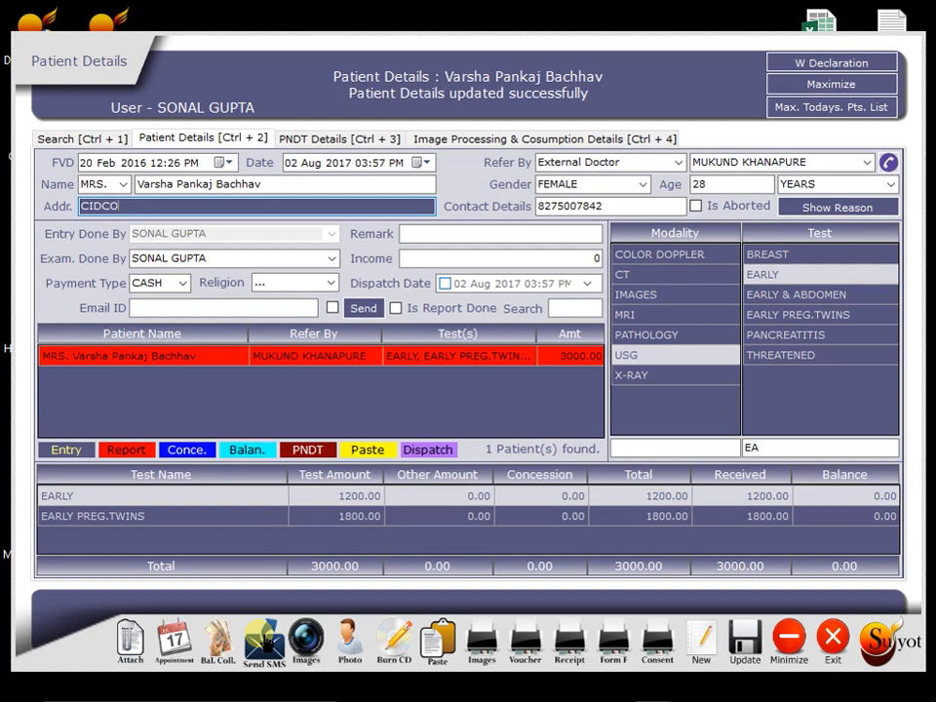
- Attach the DiagnoFlame file from Documents to the patient's report
{"action": "left_click", "coordinate": [129, 640]}
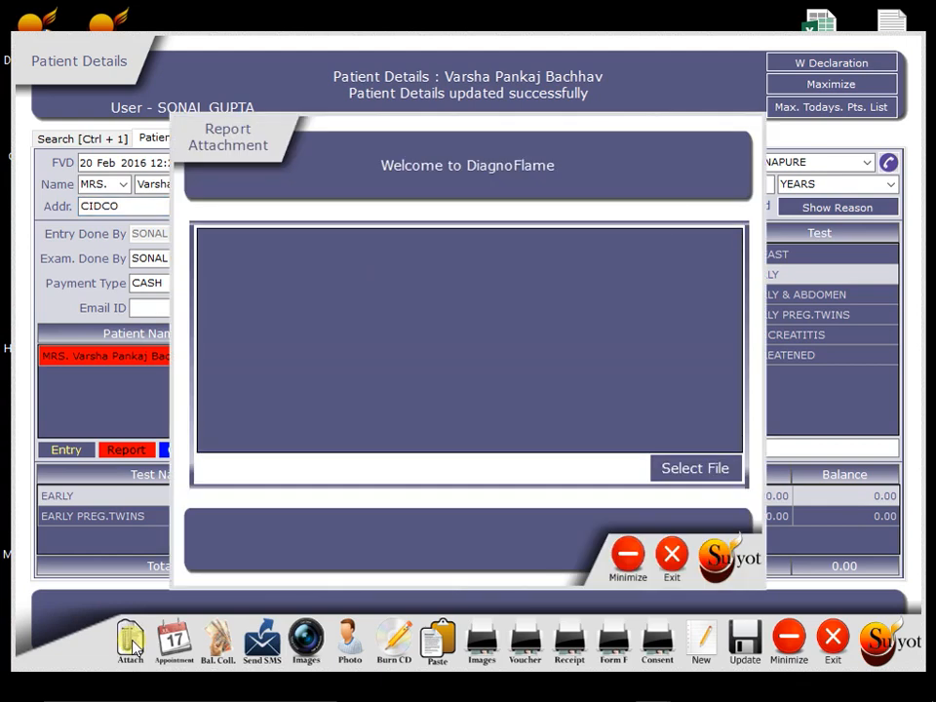
{"action": "left_click", "coordinate": [694, 468]}
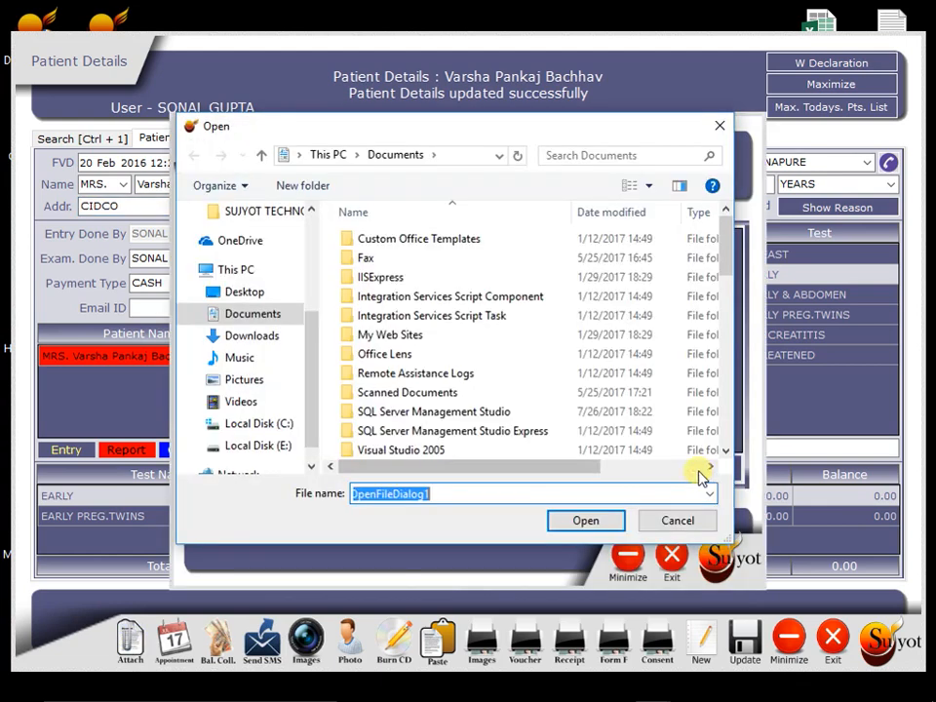
{"action": "scroll", "scroll_direction": "down", "scroll_amount": 3}
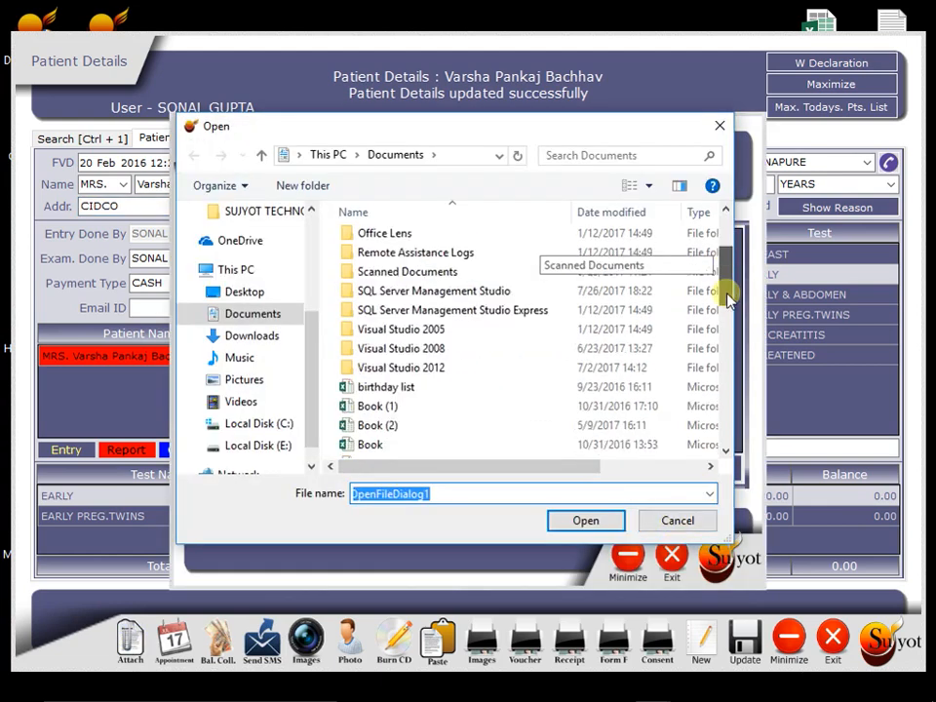
{"action": "scroll", "scroll_direction": "down", "scroll_amount": 3}
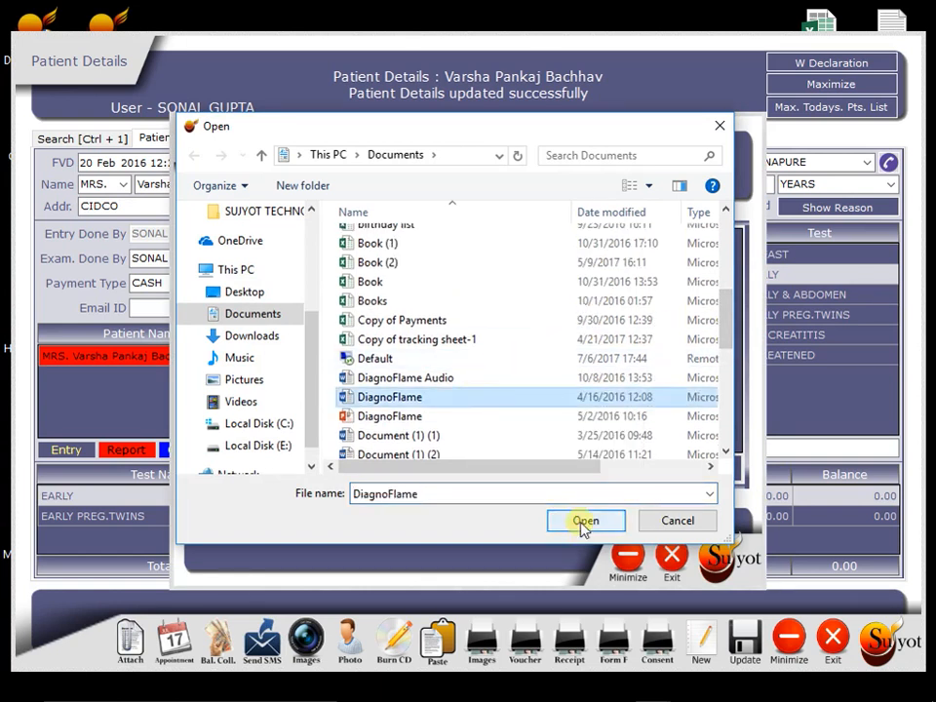
{"action": "left_click", "coordinate": [585, 519]}
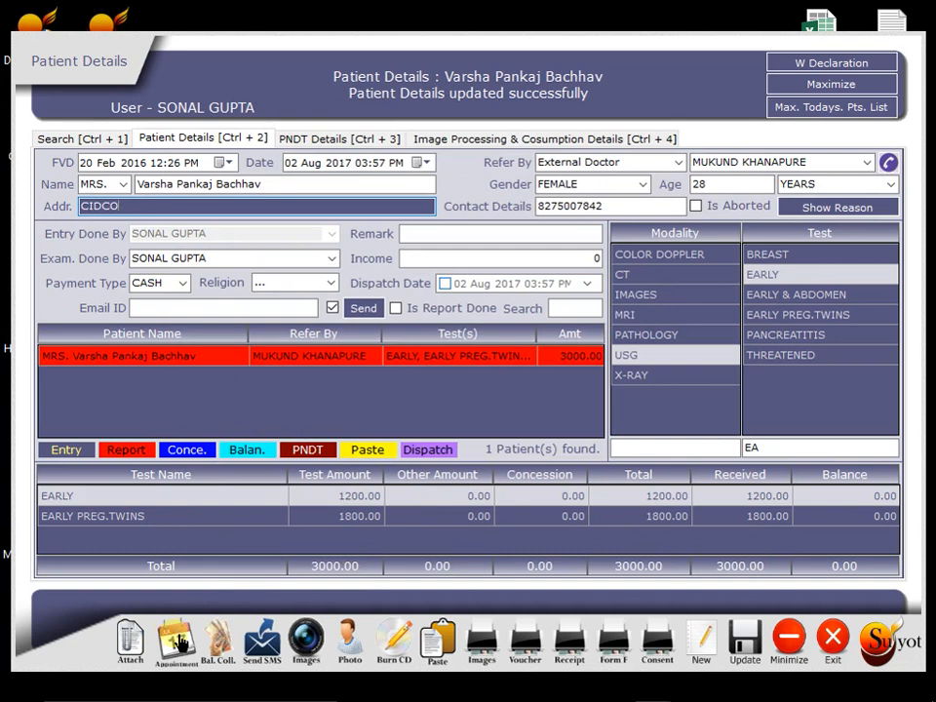
{"action": "left_click", "coordinate": [177, 640]}
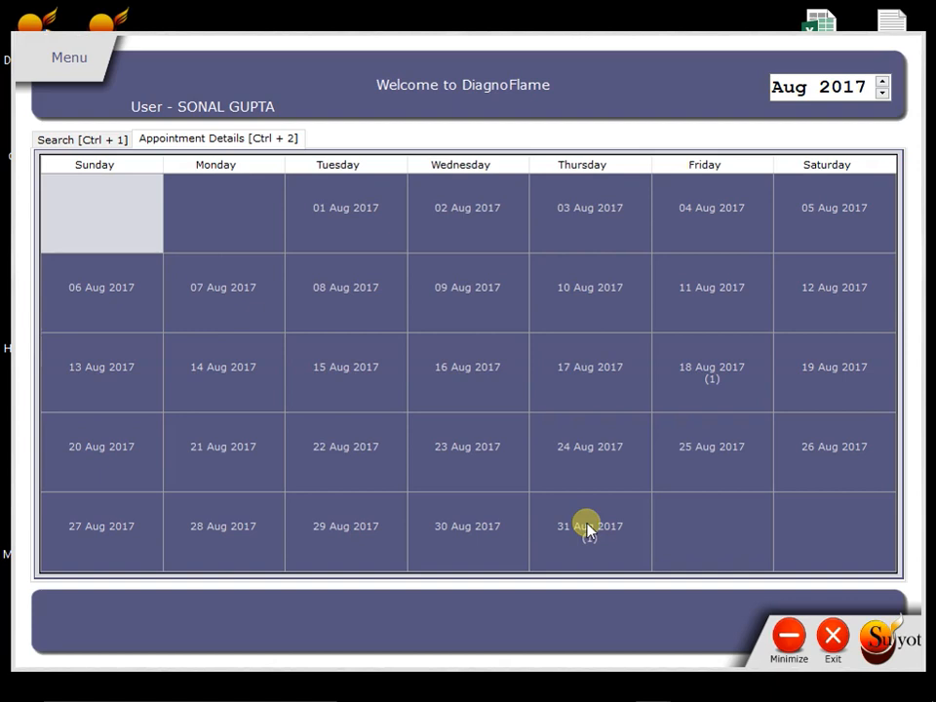
{"action": "left_click", "coordinate": [589, 527]}
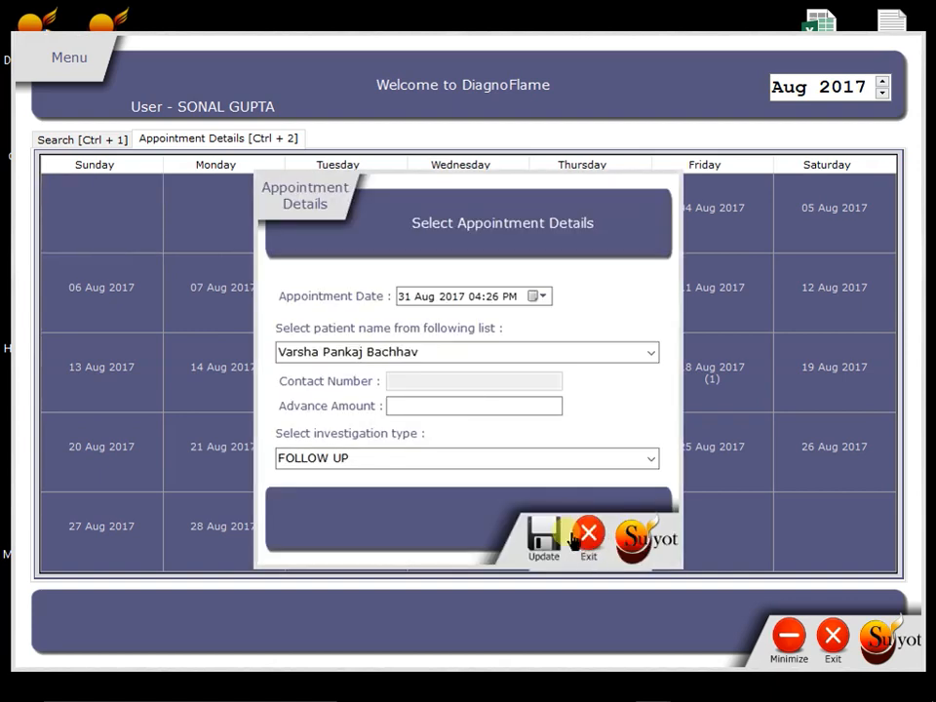
{"action": "left_click", "coordinate": [542, 543]}
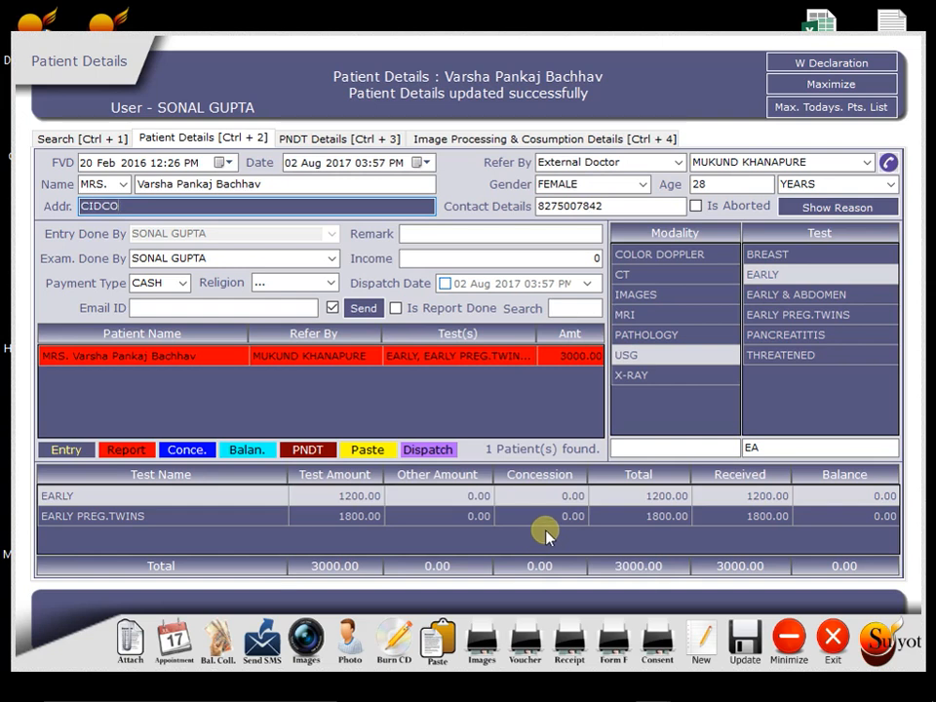
{"action": "mouse_move", "coordinate": [544, 550]}
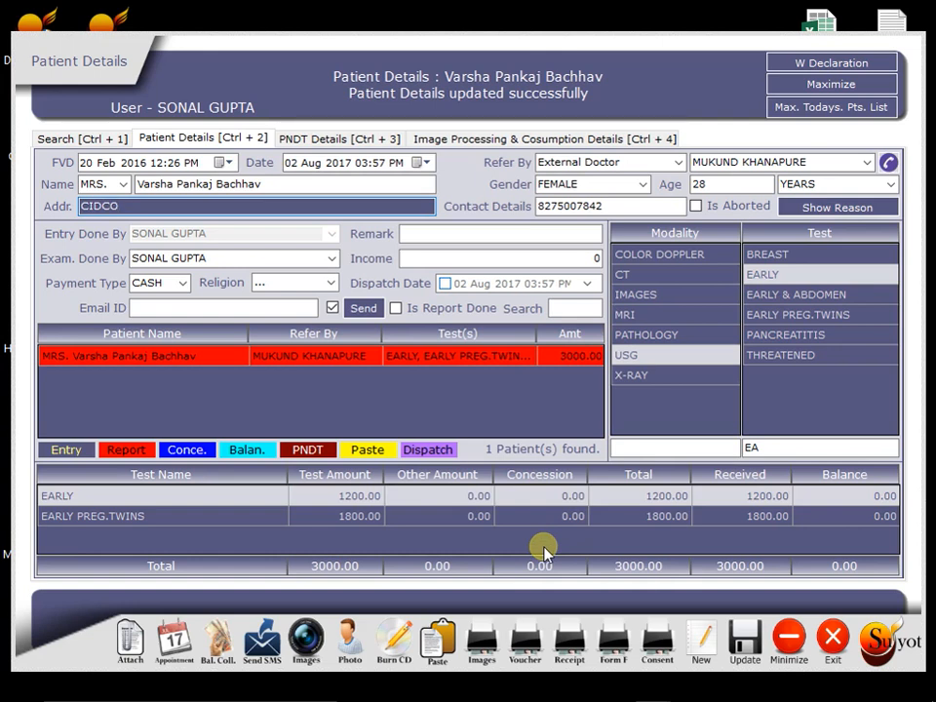
{"action": "mouse_move", "coordinate": [565, 544]}
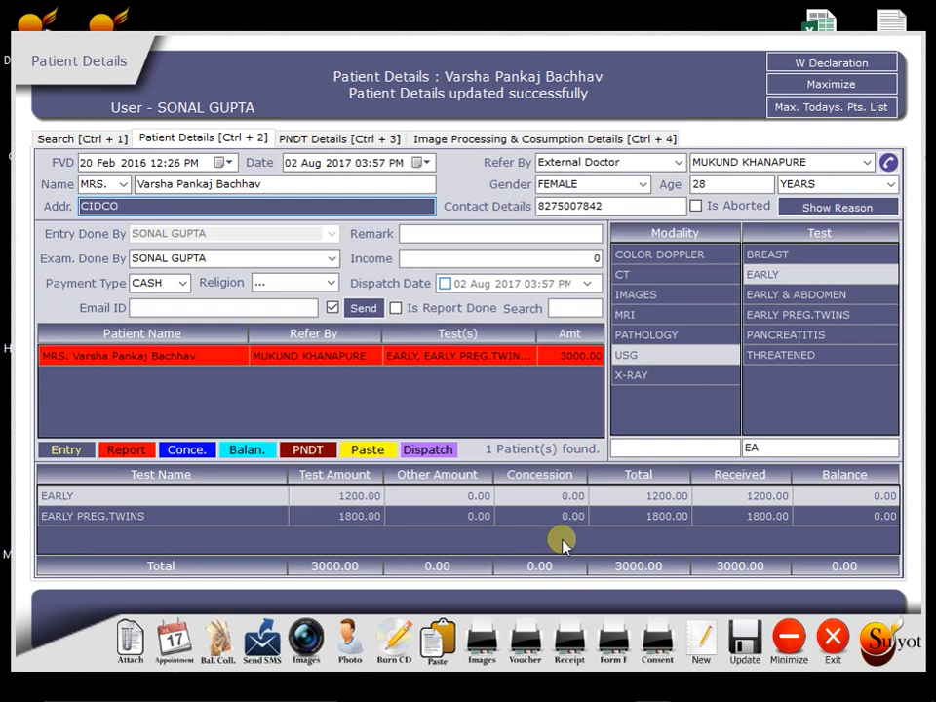
{"action": "mouse_move", "coordinate": [622, 531]}
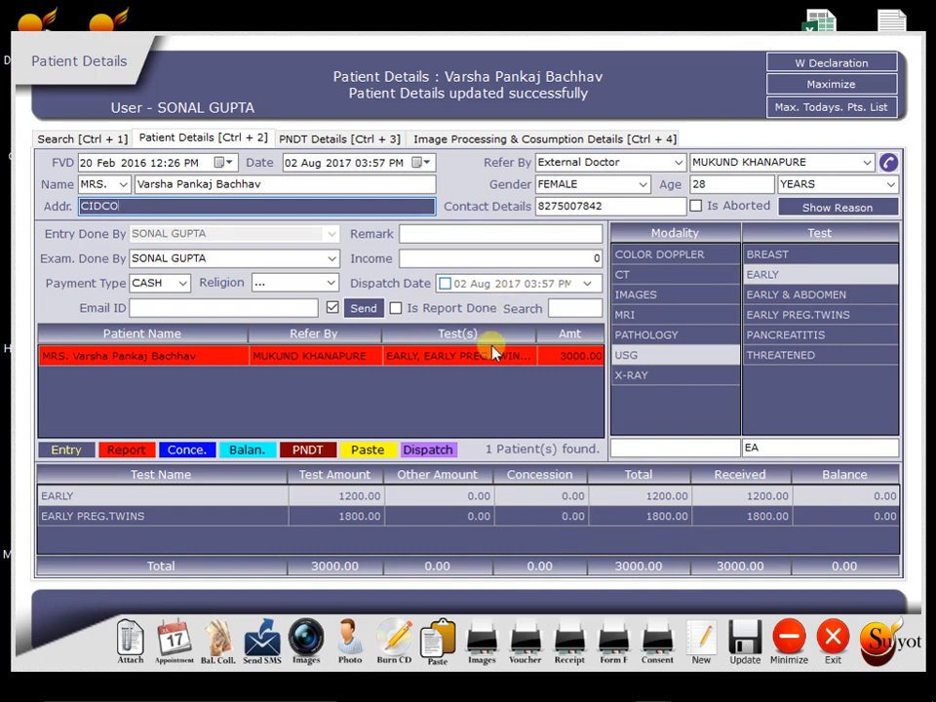
{"action": "mouse_move", "coordinate": [321, 238]}
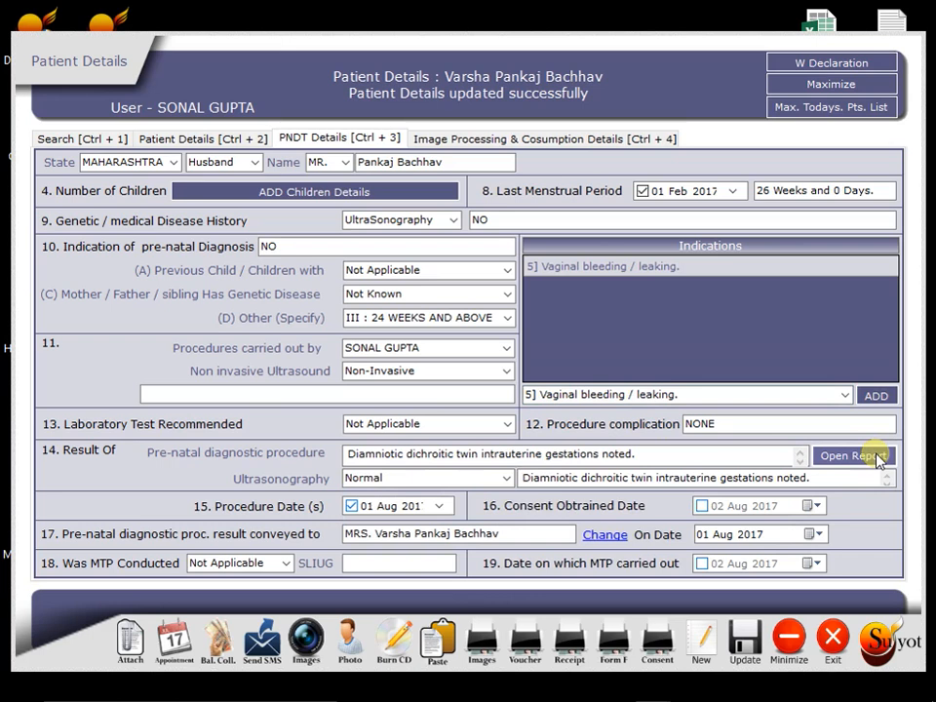
- Paste this patient's Form F to the Maharashtra PCPNDT web portal and confirm Yes
{"action": "left_click", "coordinate": [854, 457]}
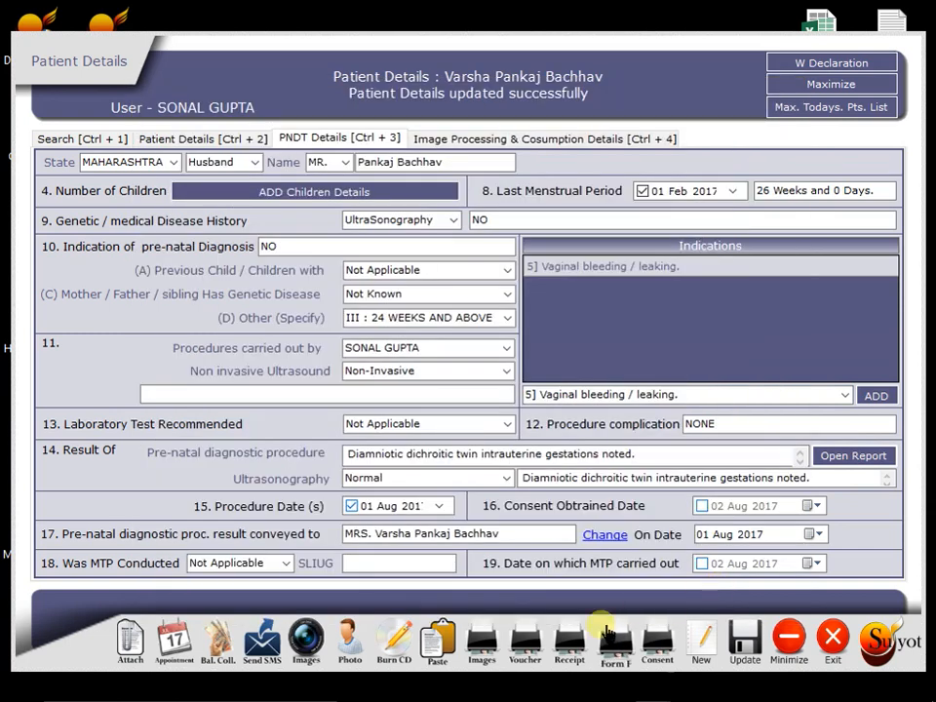
{"action": "left_click", "coordinate": [612, 639]}
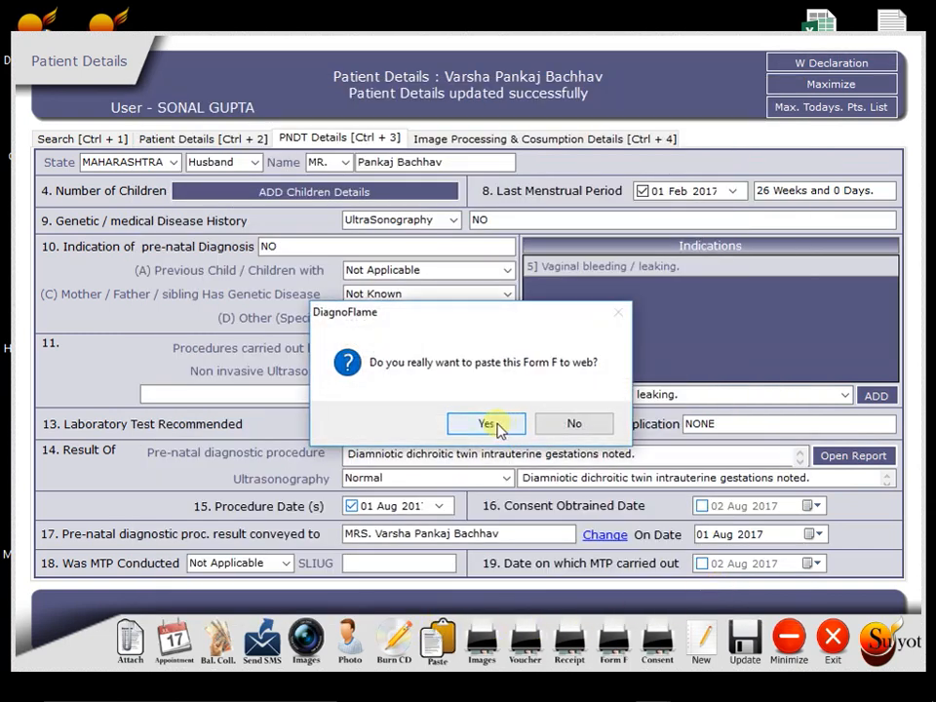
{"action": "left_click", "coordinate": [486, 423]}
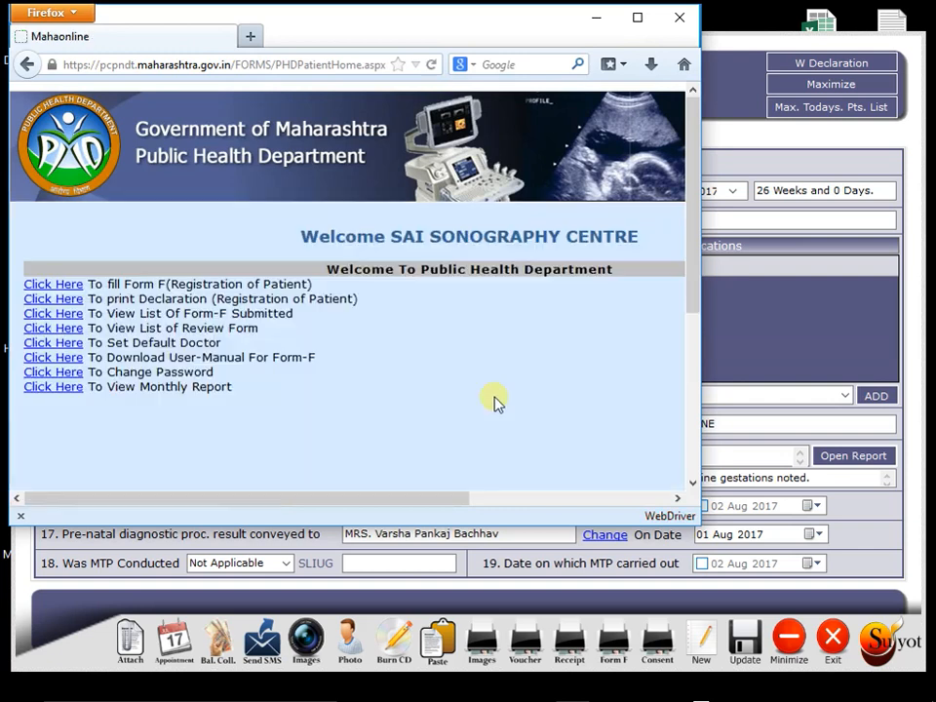
- Load the portal's Form F patient registration page, then return to DiagnoFlame's PNDT form
{"action": "left_click", "coordinate": [53, 285]}
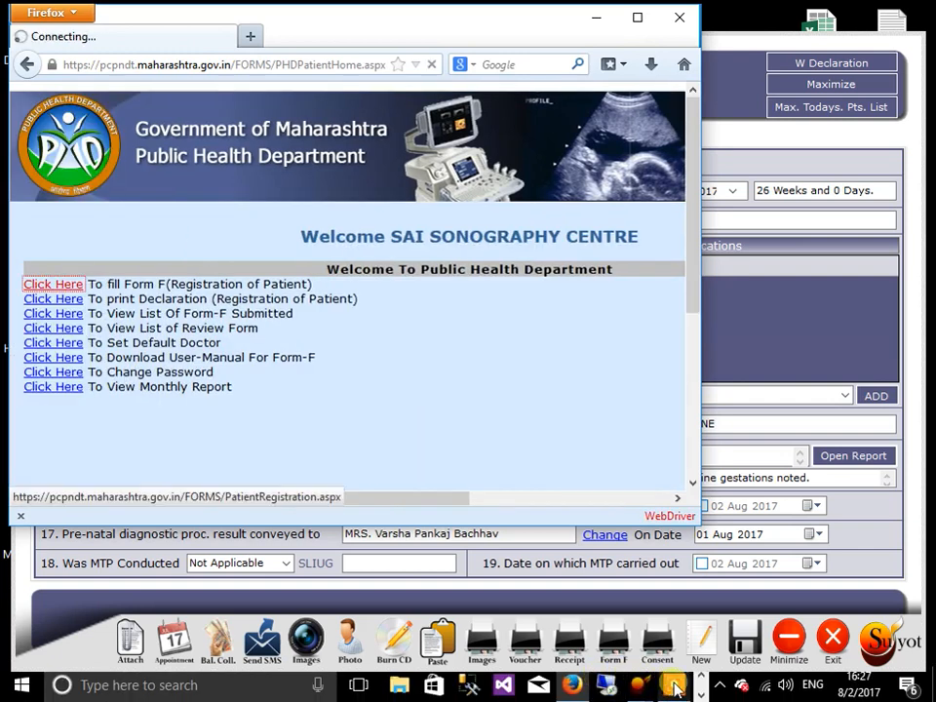
{"action": "left_click", "coordinate": [53, 285]}
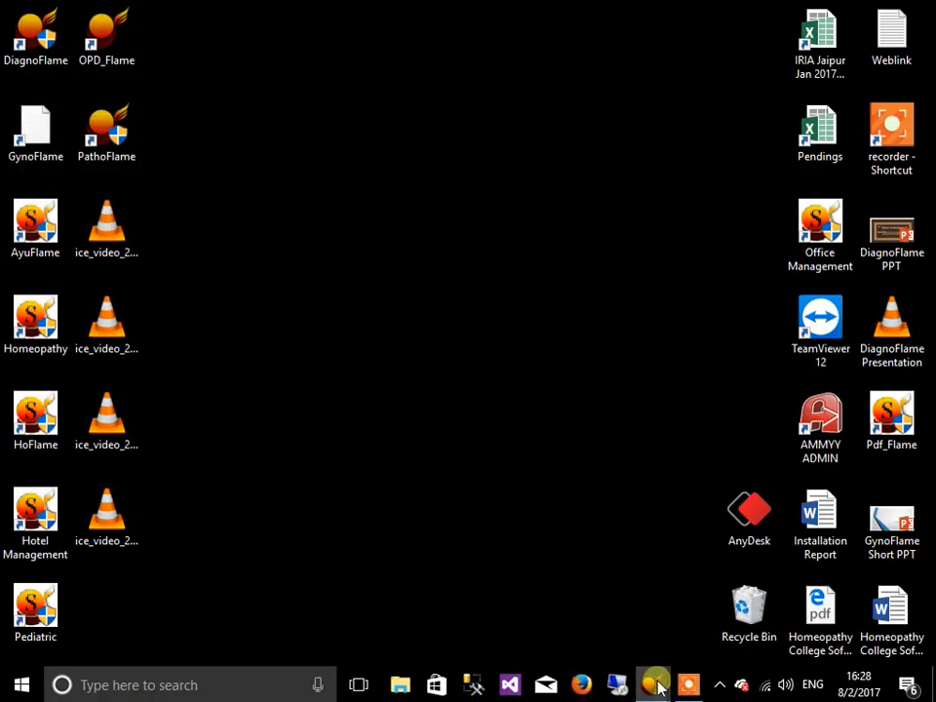
{"action": "left_click", "coordinate": [653, 684]}
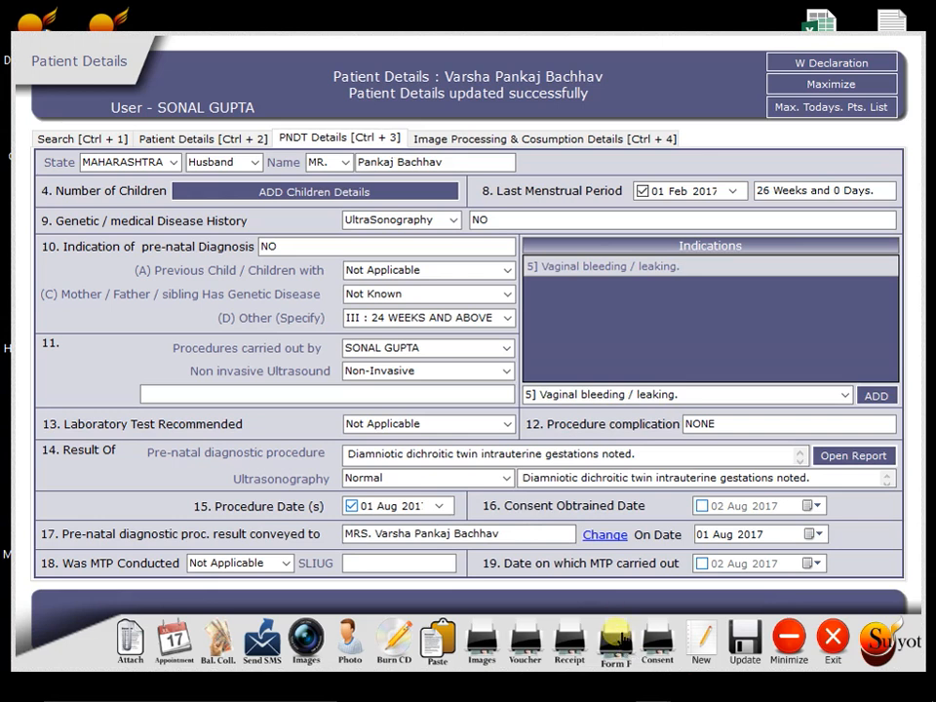
- Leave Patient Details and bring up the Reports section from the main menu
{"action": "left_click", "coordinate": [614, 640]}
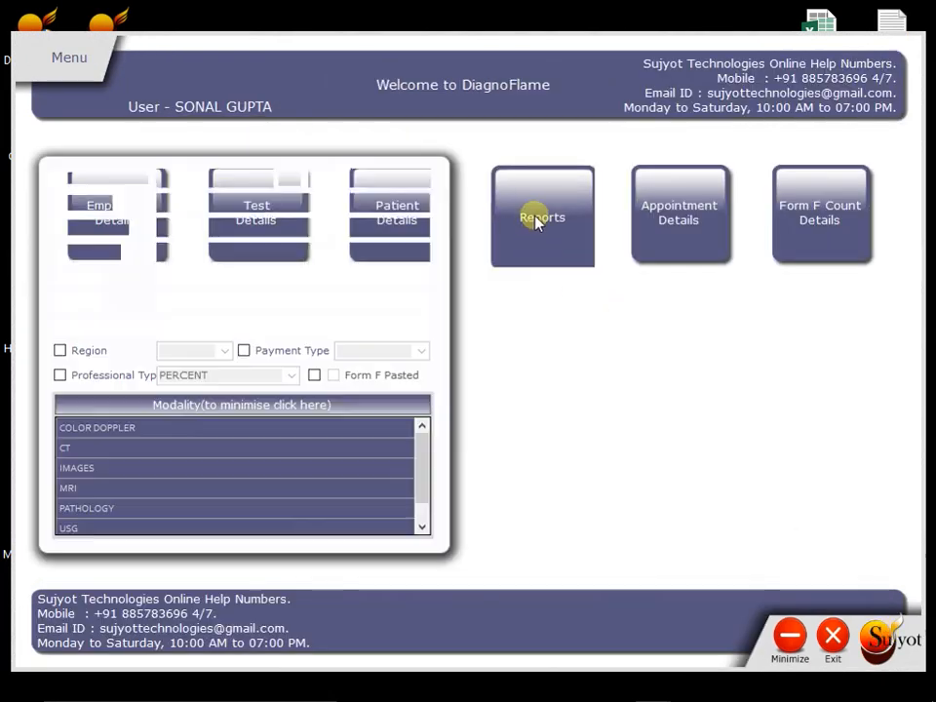
{"action": "left_click", "coordinate": [542, 215]}
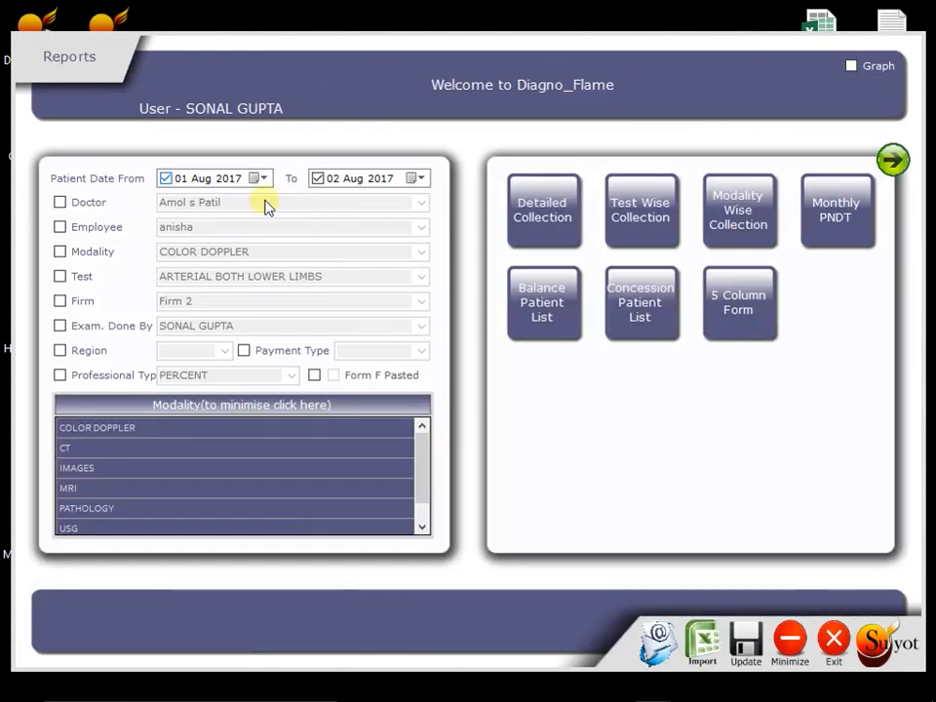
{"action": "mouse_move", "coordinate": [164, 381]}
{"action": "type", "text": "6"}
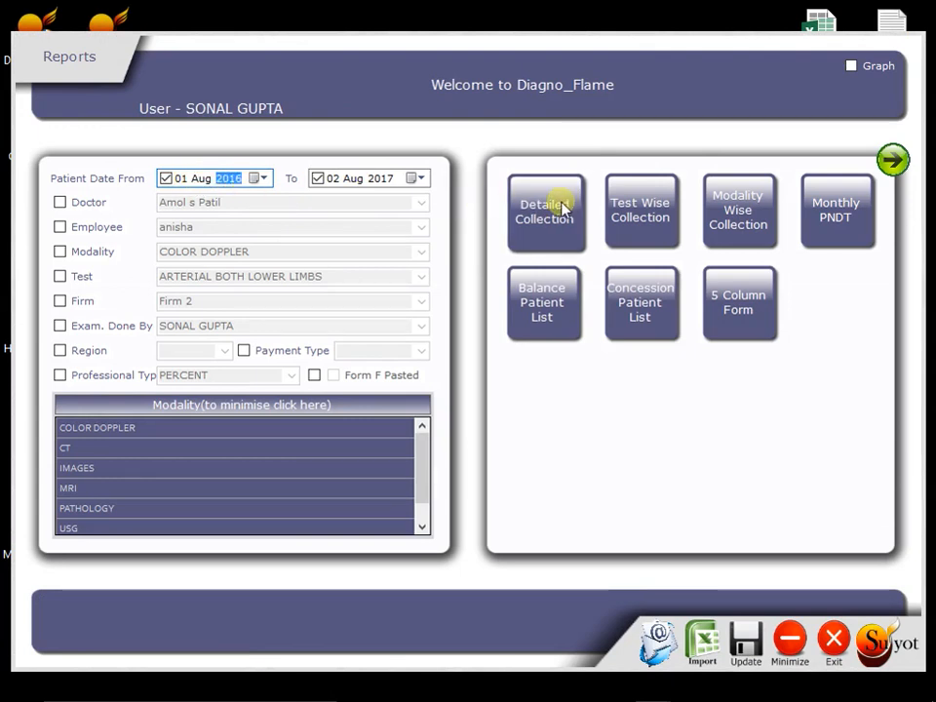
{"action": "left_click", "coordinate": [545, 211]}
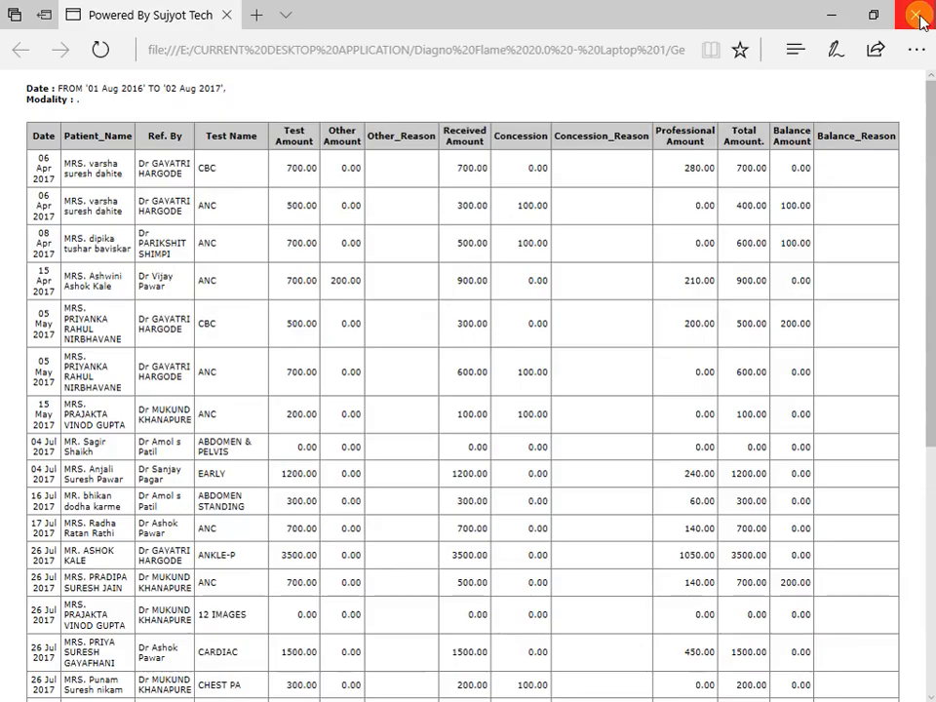
{"action": "left_click", "coordinate": [917, 15]}
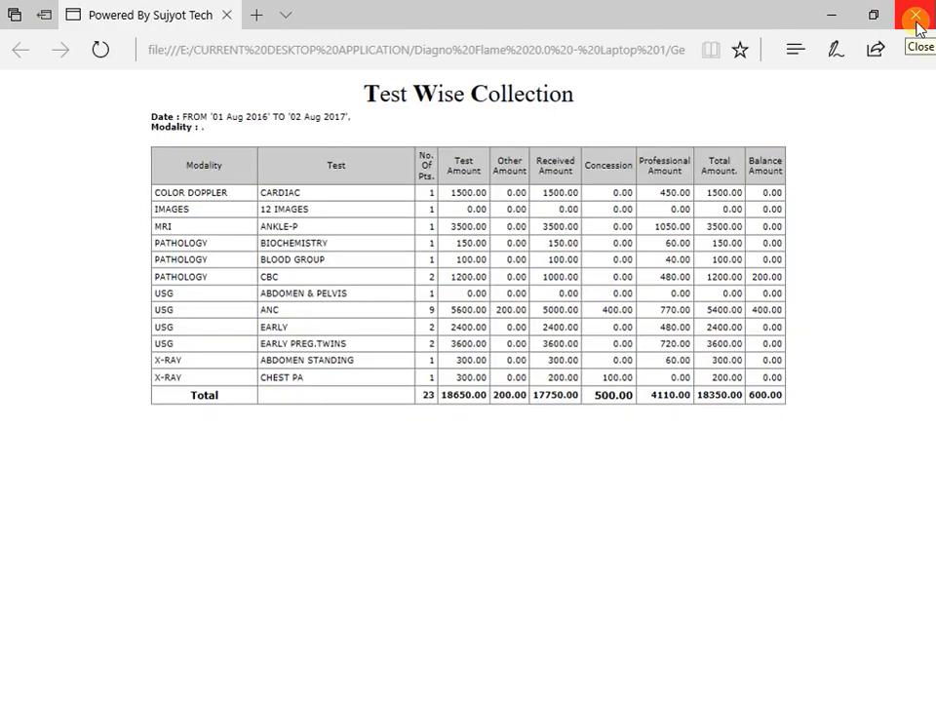
{"action": "left_click", "coordinate": [915, 15]}
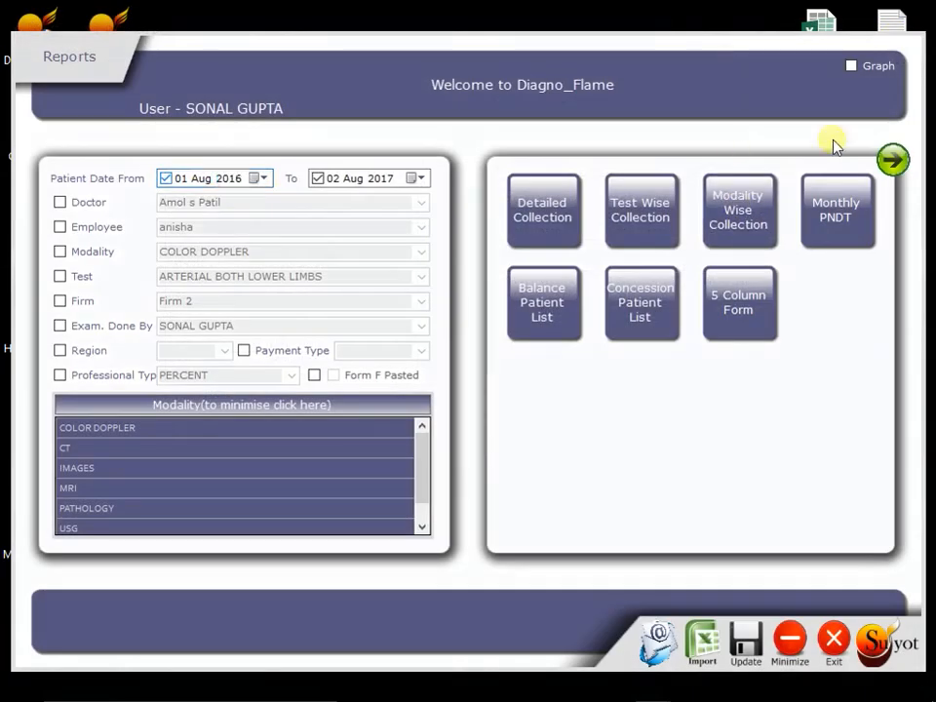
{"action": "left_click", "coordinate": [738, 211]}
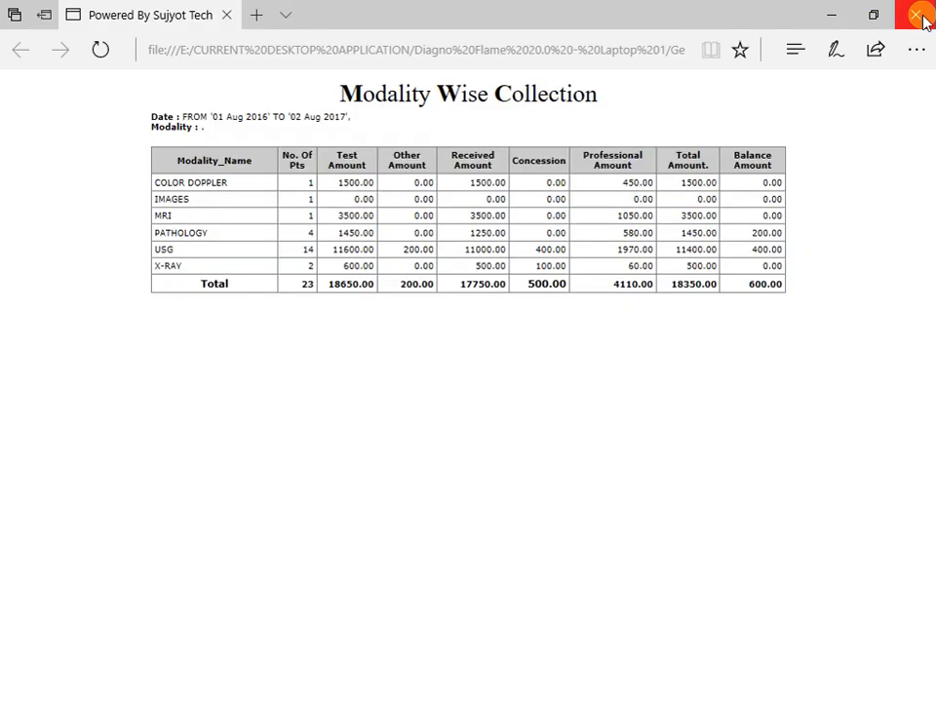
{"action": "left_click", "coordinate": [921, 15]}
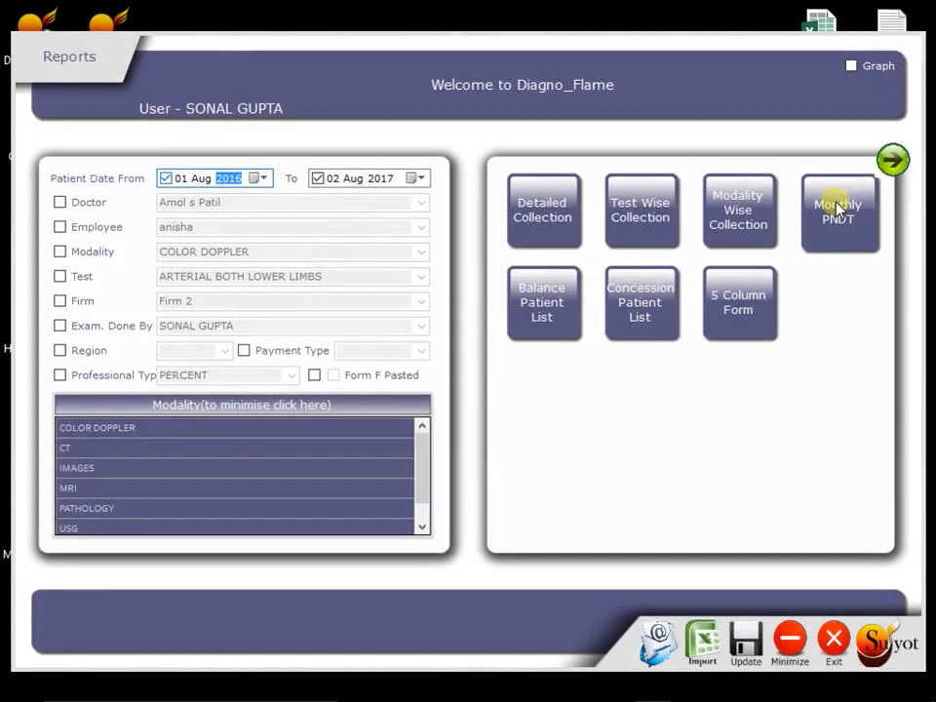
- Run the Monthly PNDT report with Graph enabled to chart patients by modality
{"action": "left_click", "coordinate": [839, 211]}
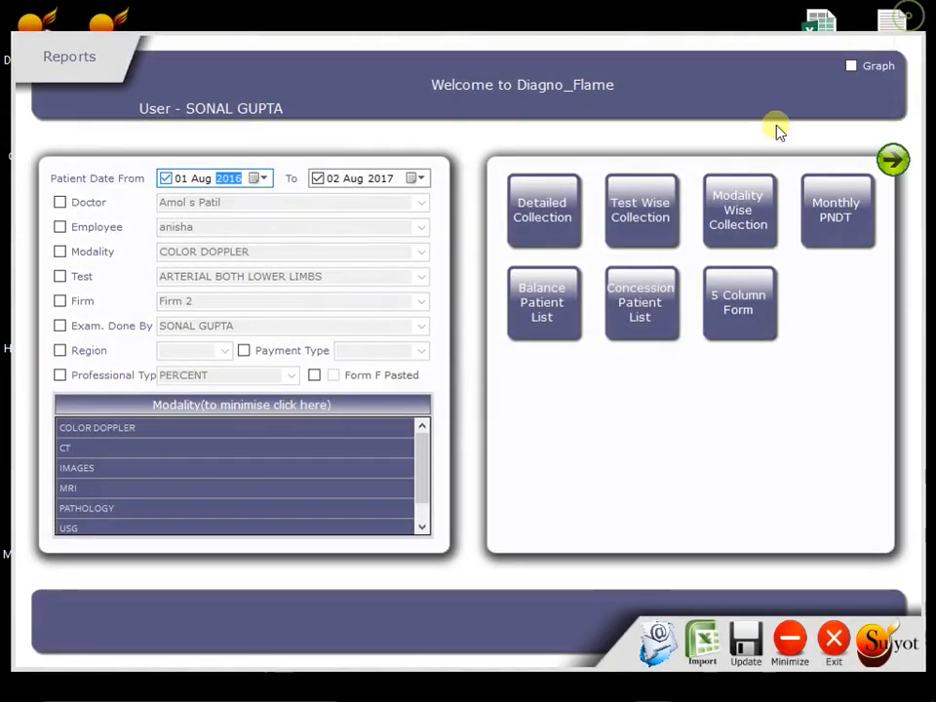
{"action": "left_click", "coordinate": [640, 300]}
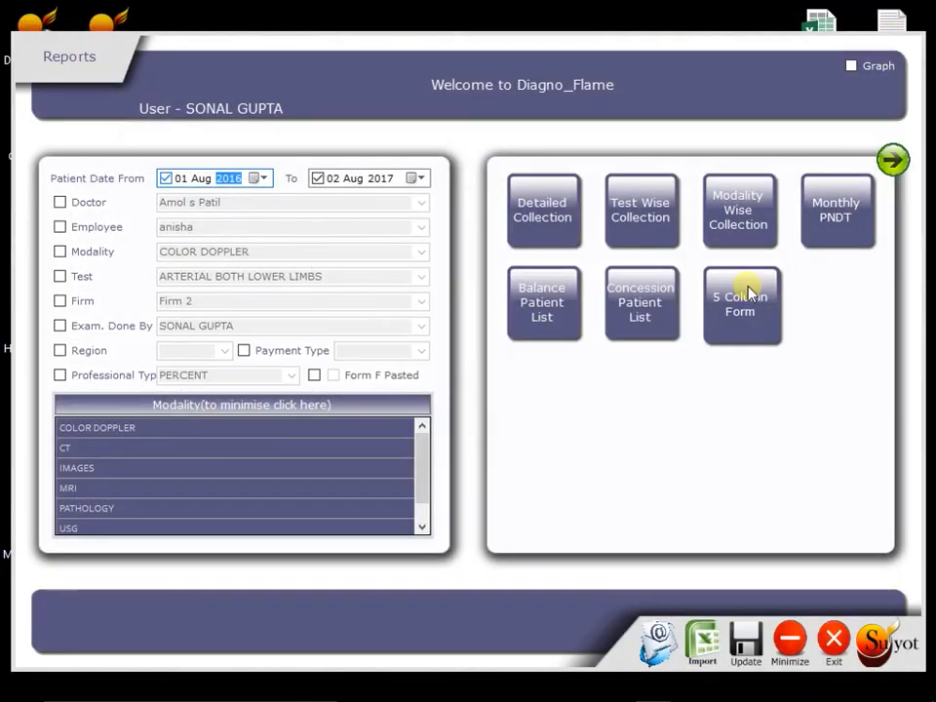
{"action": "left_click", "coordinate": [741, 304]}
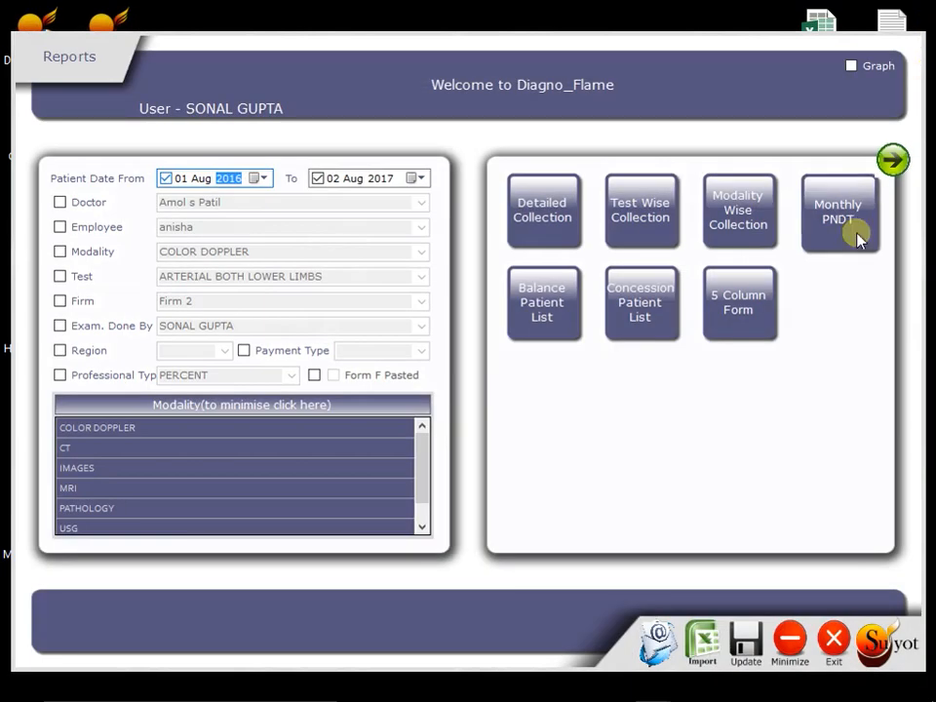
{"action": "mouse_move", "coordinate": [741, 152]}
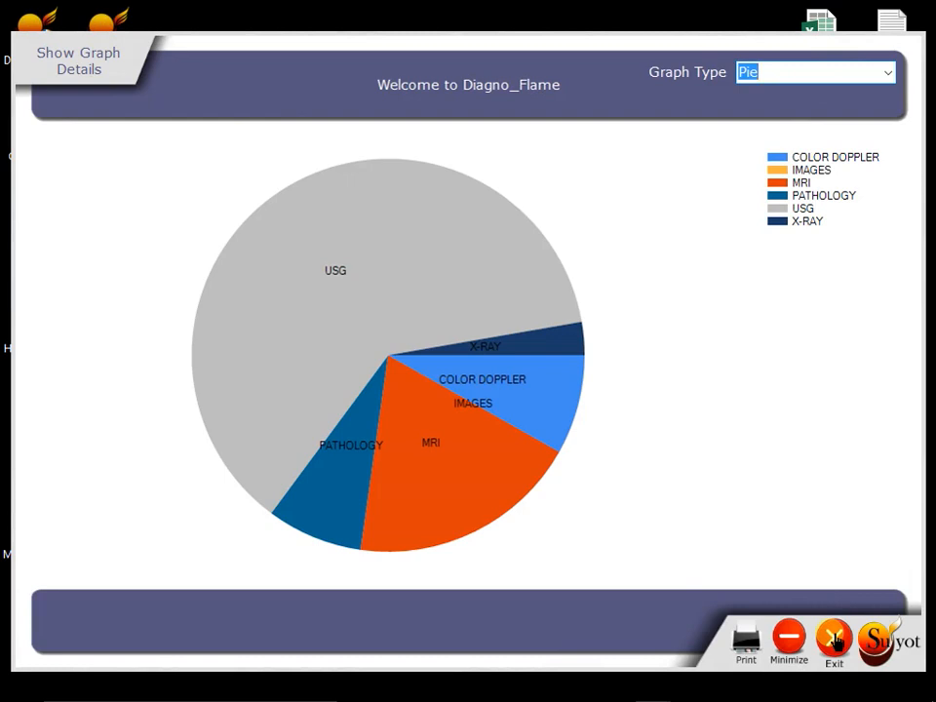
- Dismiss the modality pie chart, start the Excel export and cancel its Save As dialog
{"action": "left_click", "coordinate": [850, 66]}
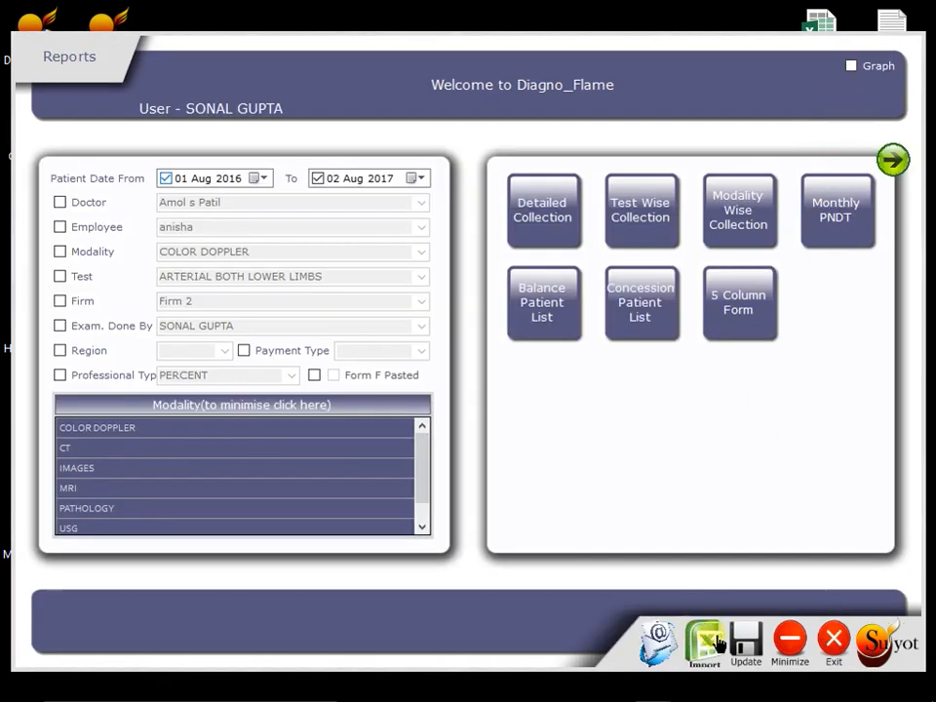
{"action": "left_click", "coordinate": [702, 644]}
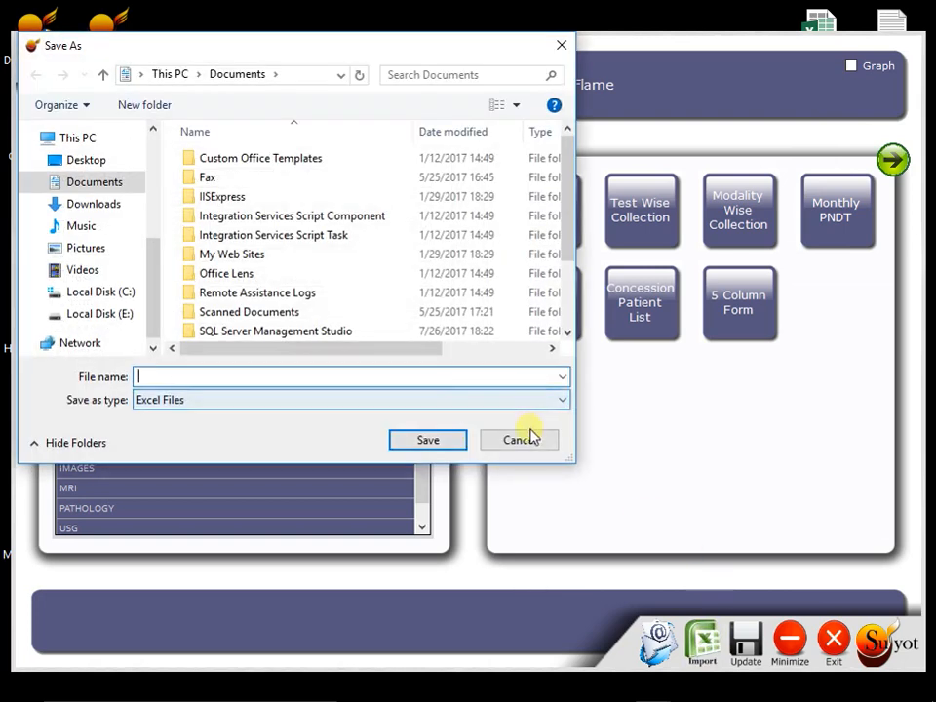
{"action": "left_click", "coordinate": [518, 440]}
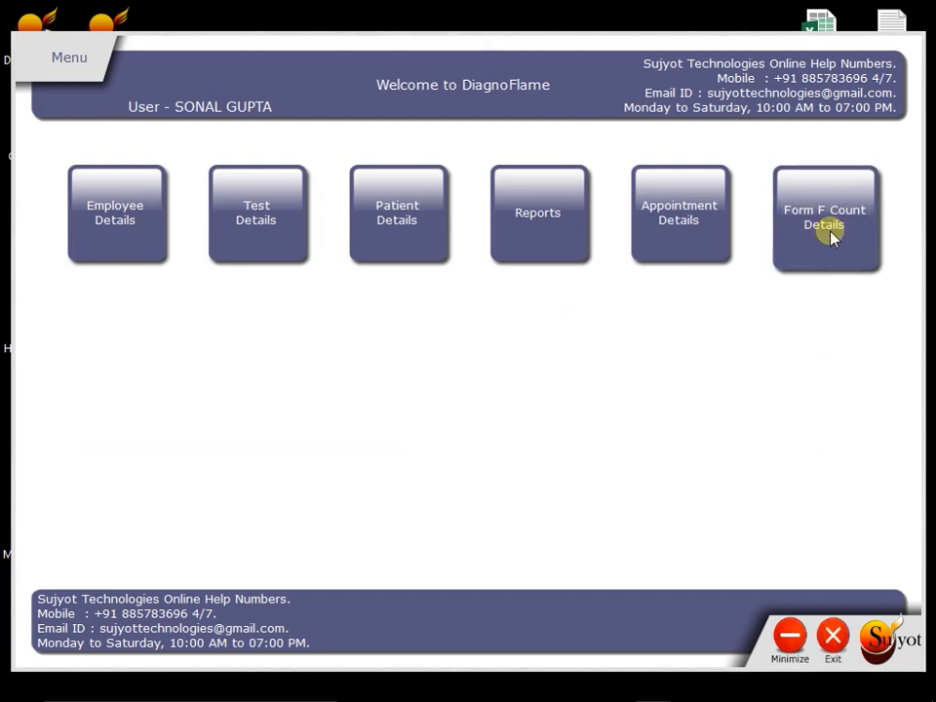
- Search Form F Count Details for 01 Aug 2016 to 02 Aug 2017, listing 16 records
{"action": "left_click", "coordinate": [825, 214]}
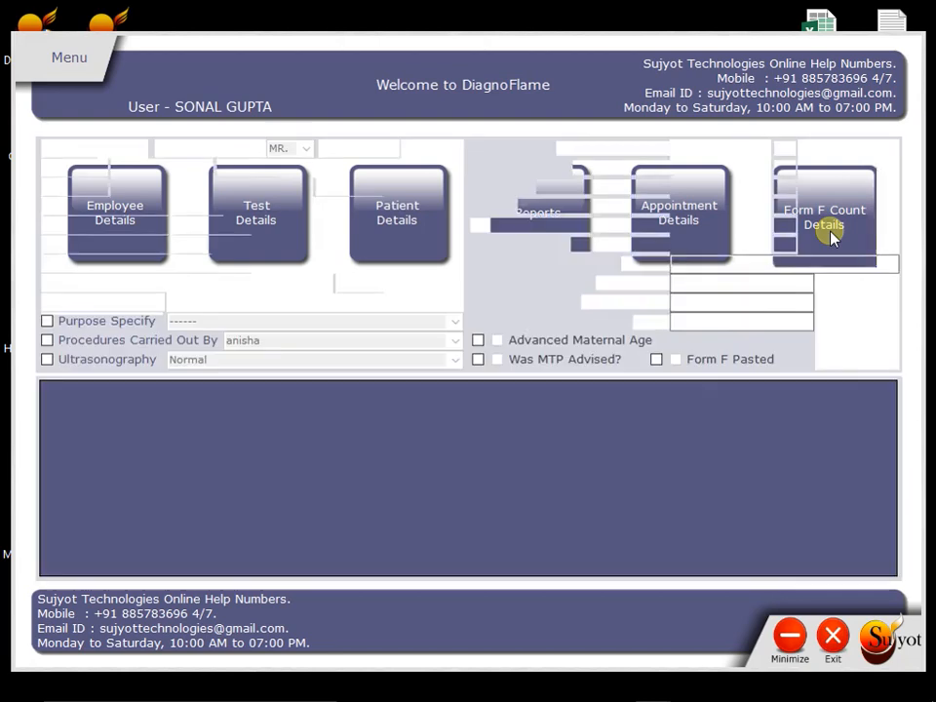
{"action": "left_click", "coordinate": [823, 212]}
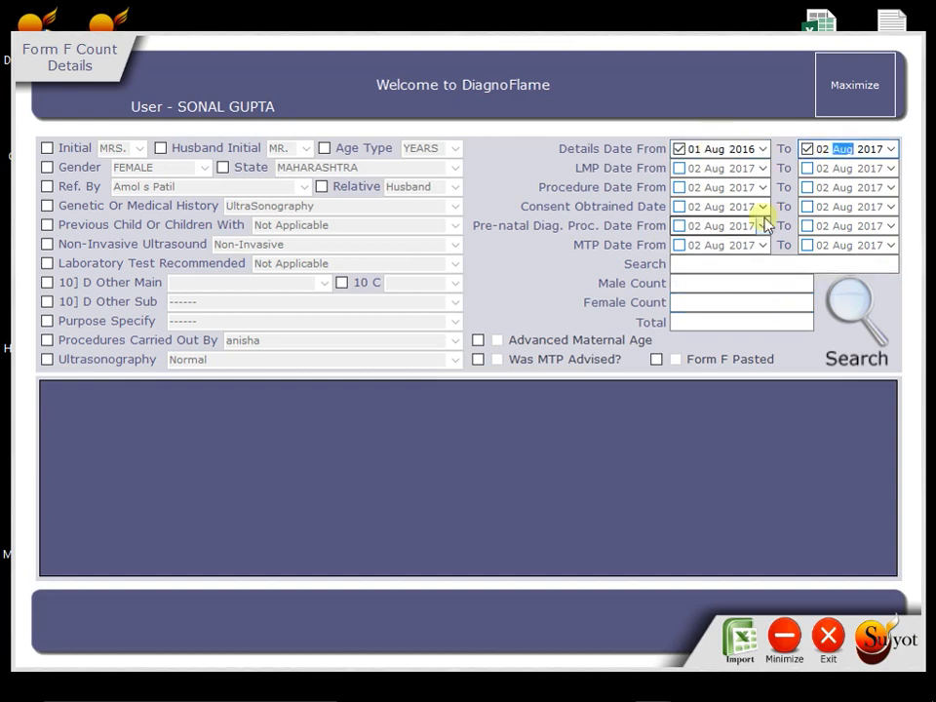
{"action": "left_click", "coordinate": [855, 312]}
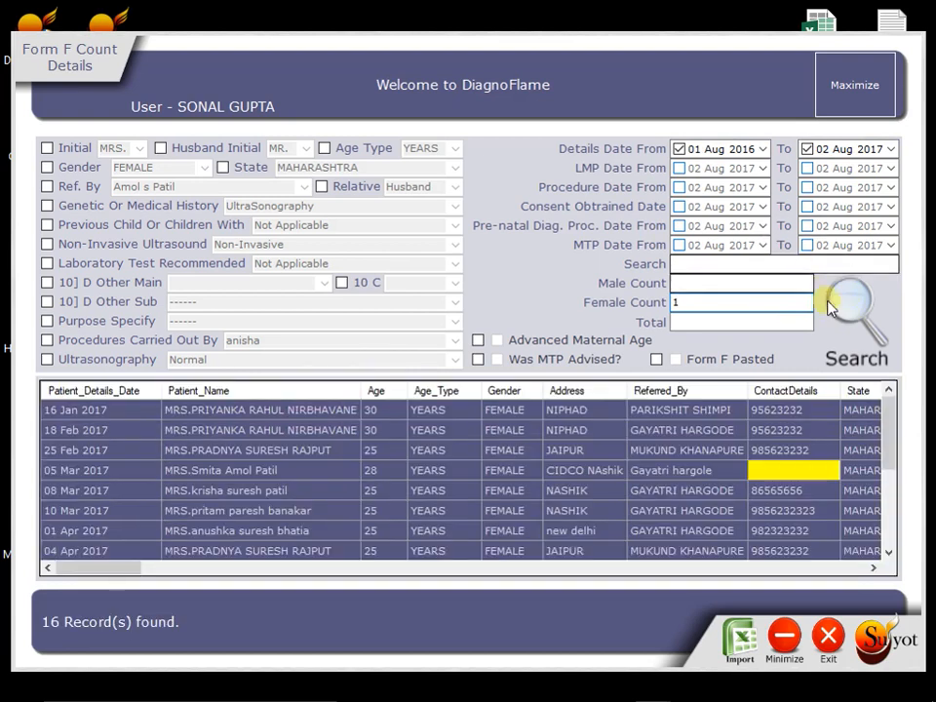
{"action": "scroll", "scroll_direction": "down", "scroll_amount": 3}
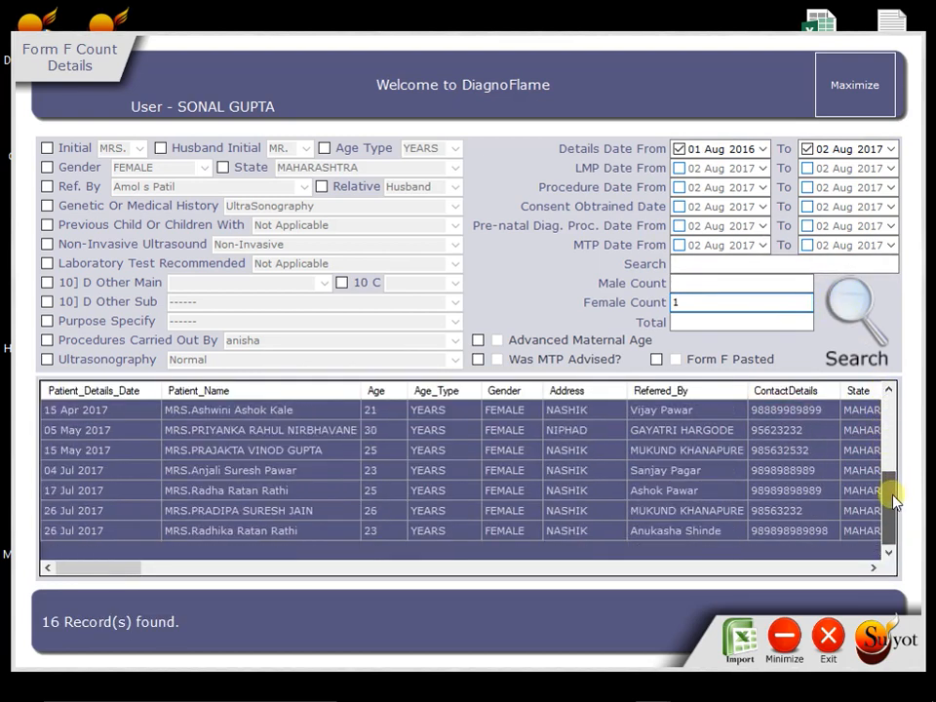
{"action": "scroll", "scroll_direction": "down", "scroll_amount": 3}
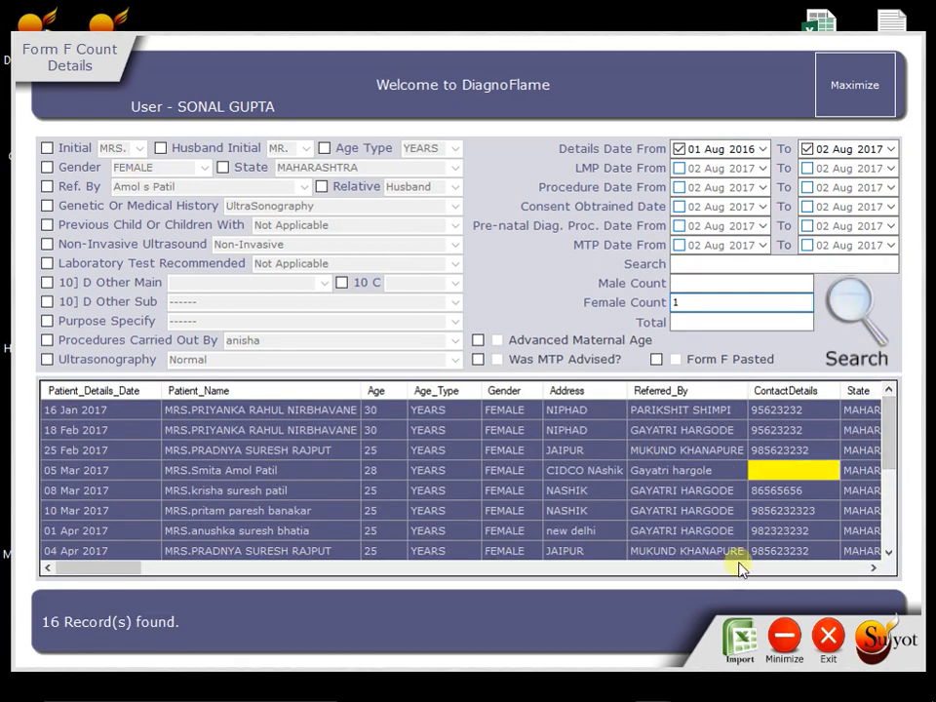